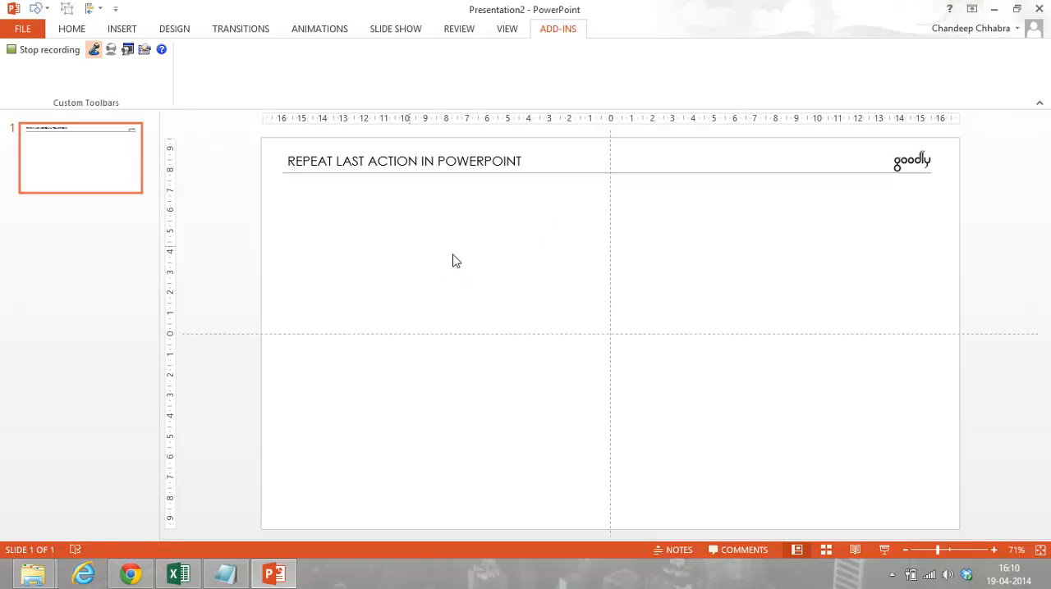
mouse_move(437, 324)
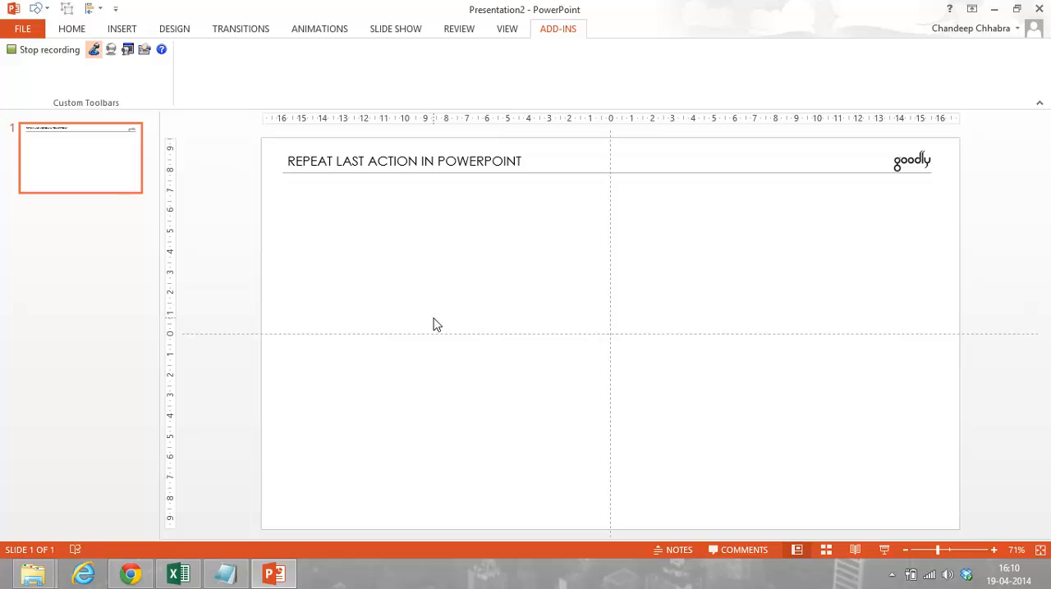
mouse_move(322, 252)
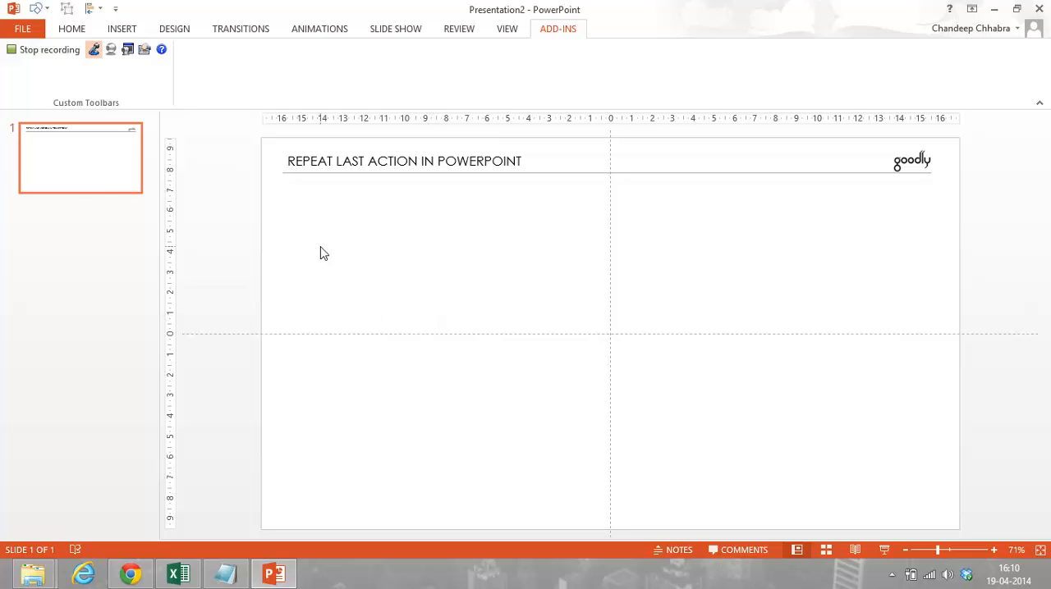
mouse_move(367, 177)
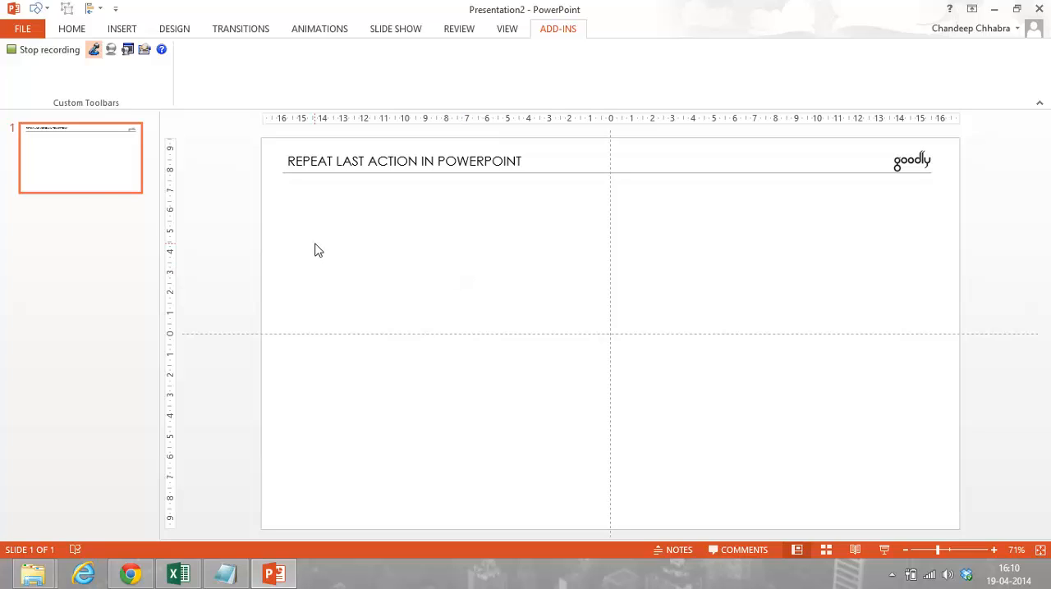
Pick the Oval shape from Insert > Shapes to draw a blue circle at upper left.
click(121, 28)
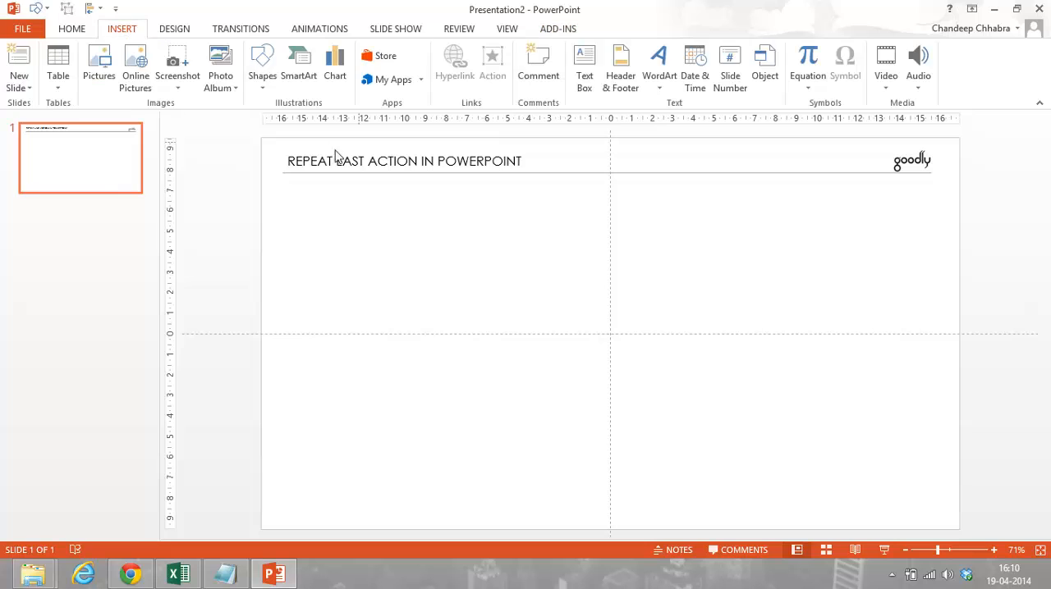
click(262, 66)
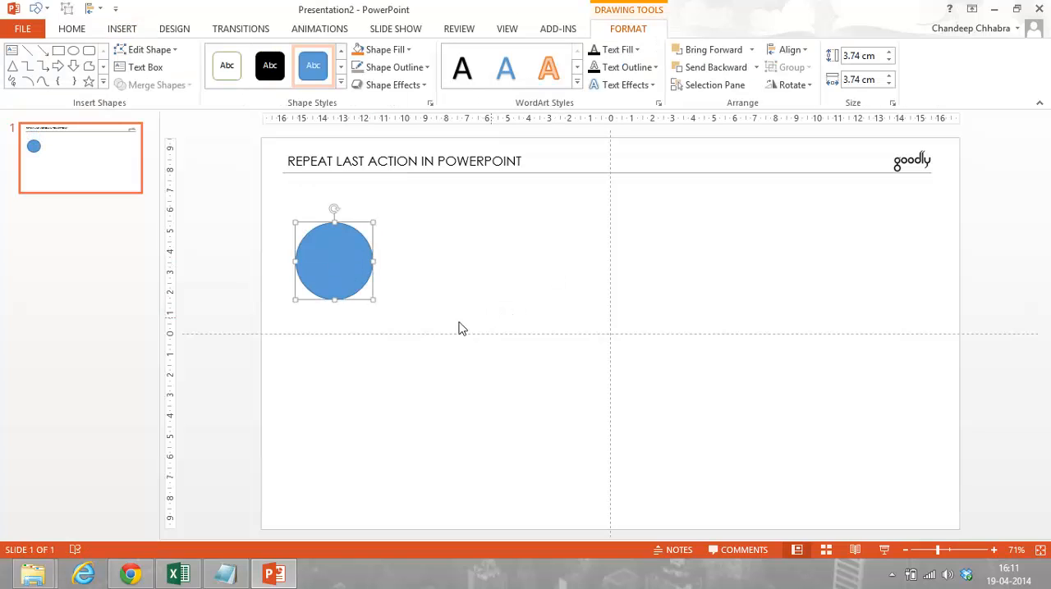
mouse_move(309, 250)
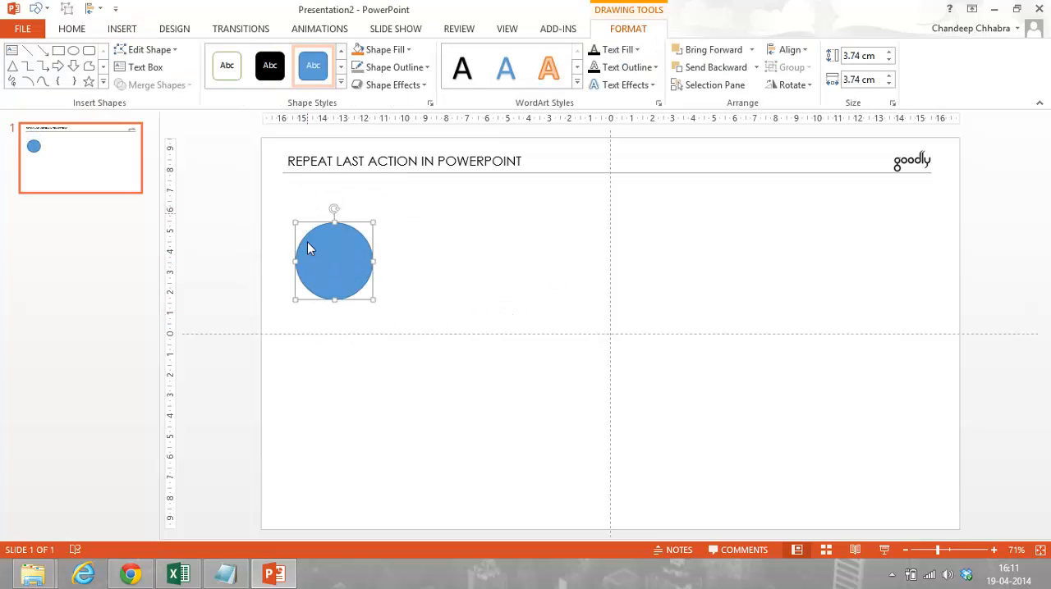
mouse_move(829, 238)
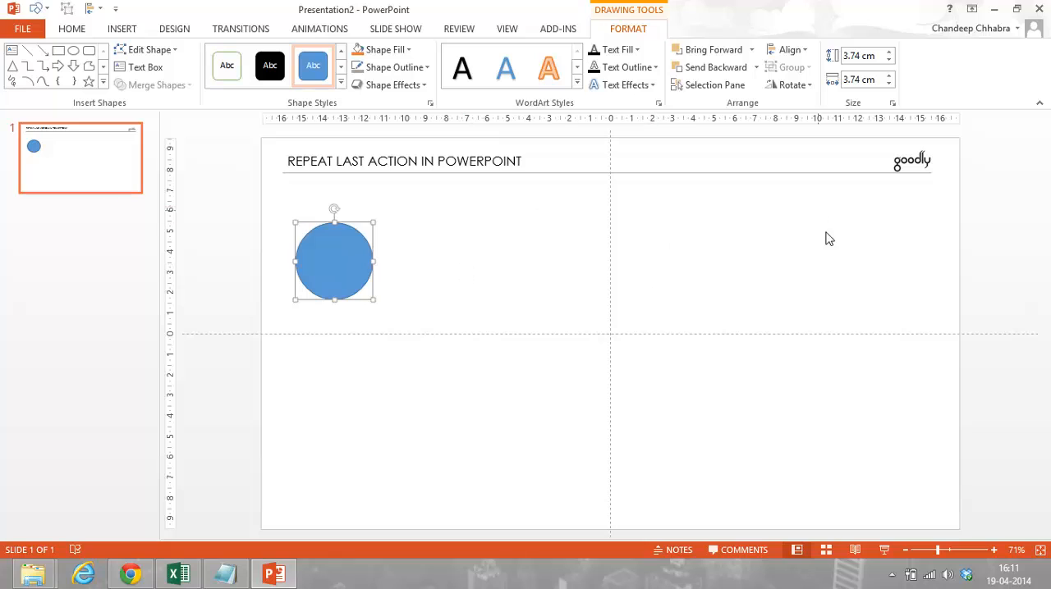
mouse_move(411, 210)
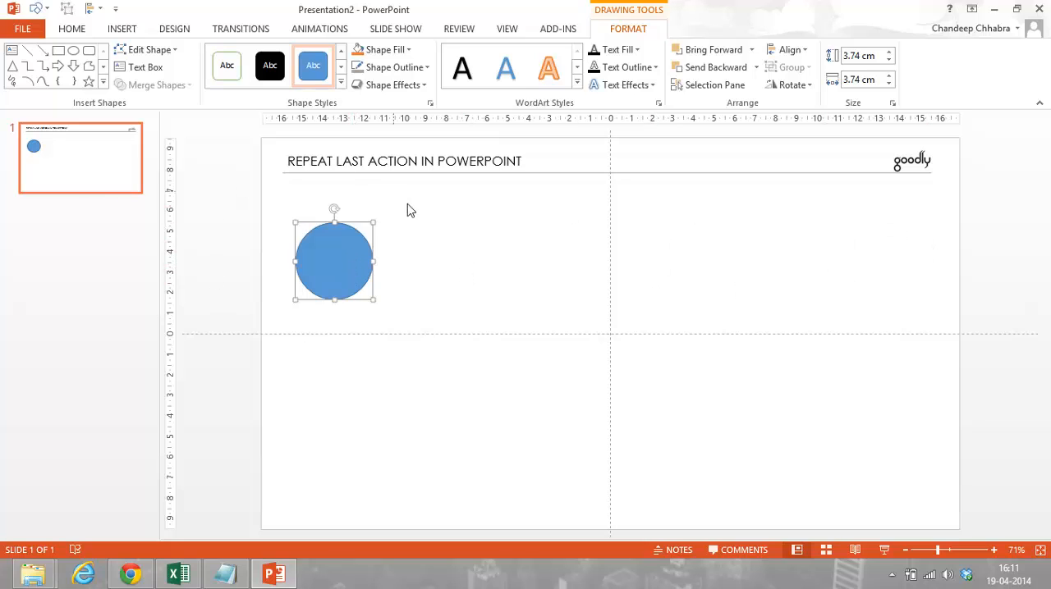
mouse_move(403, 343)
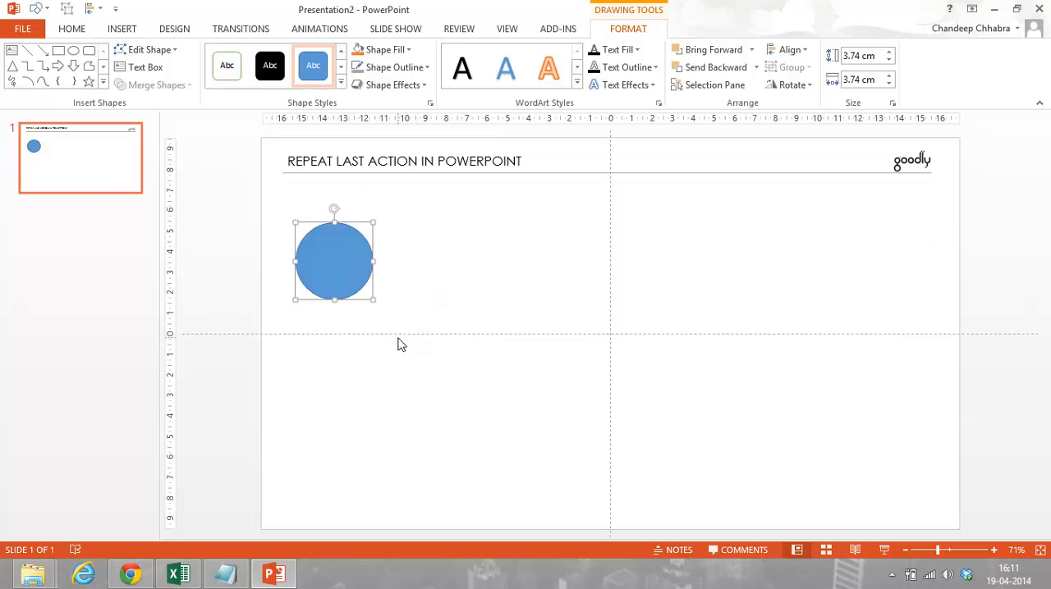
mouse_move(335, 271)
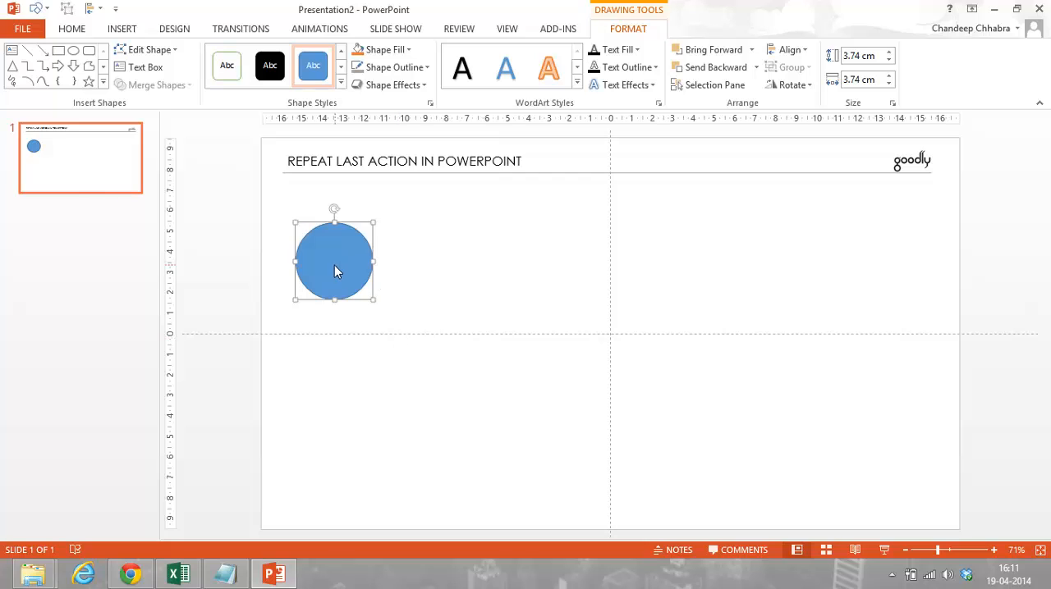
mouse_move(450, 281)
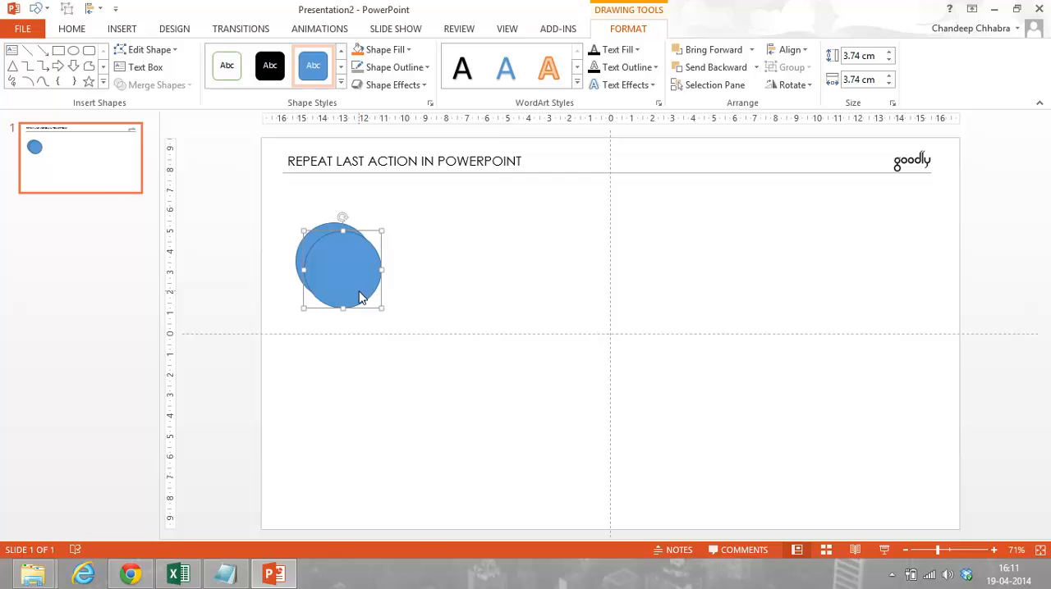
mouse_move(421, 330)
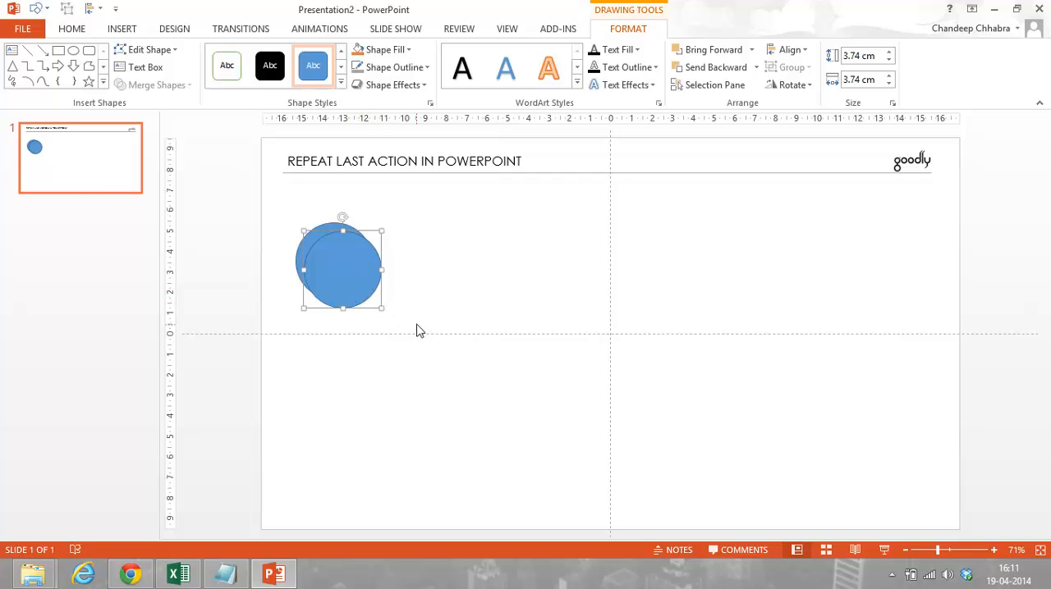
mouse_move(460, 363)
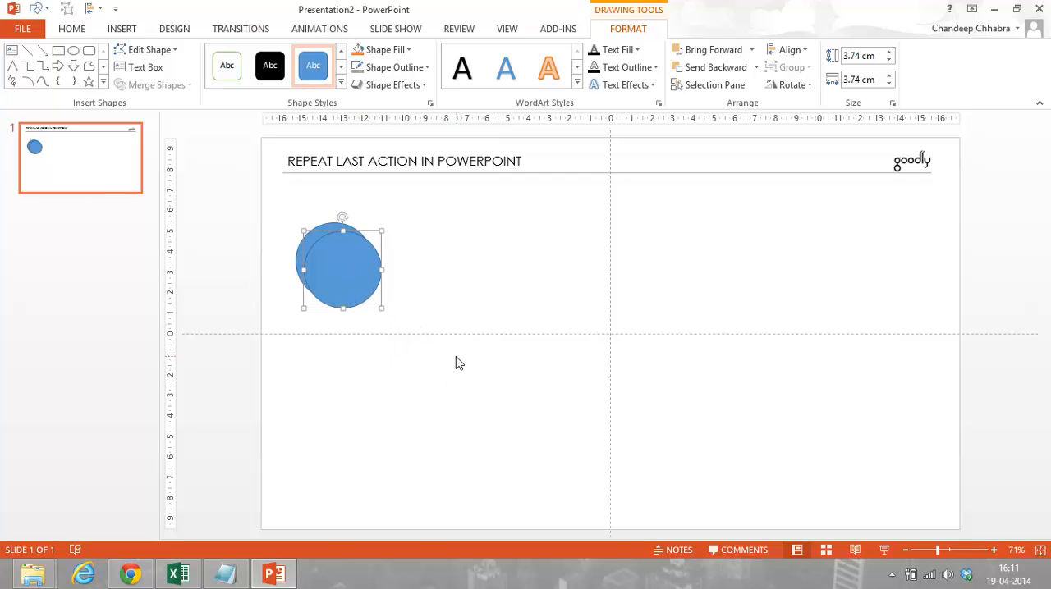
mouse_move(670, 335)
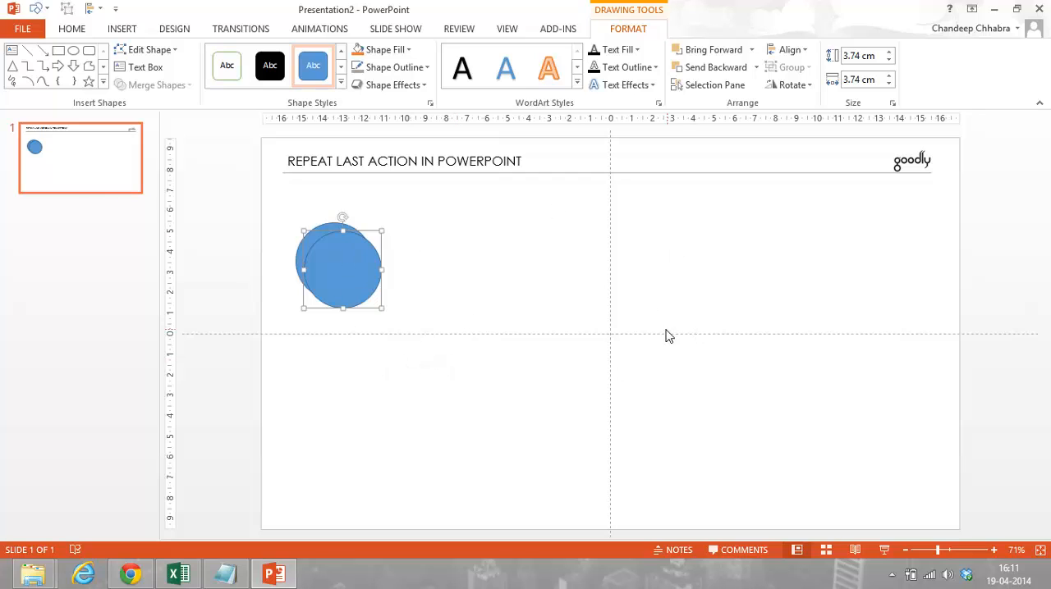
mouse_move(565, 286)
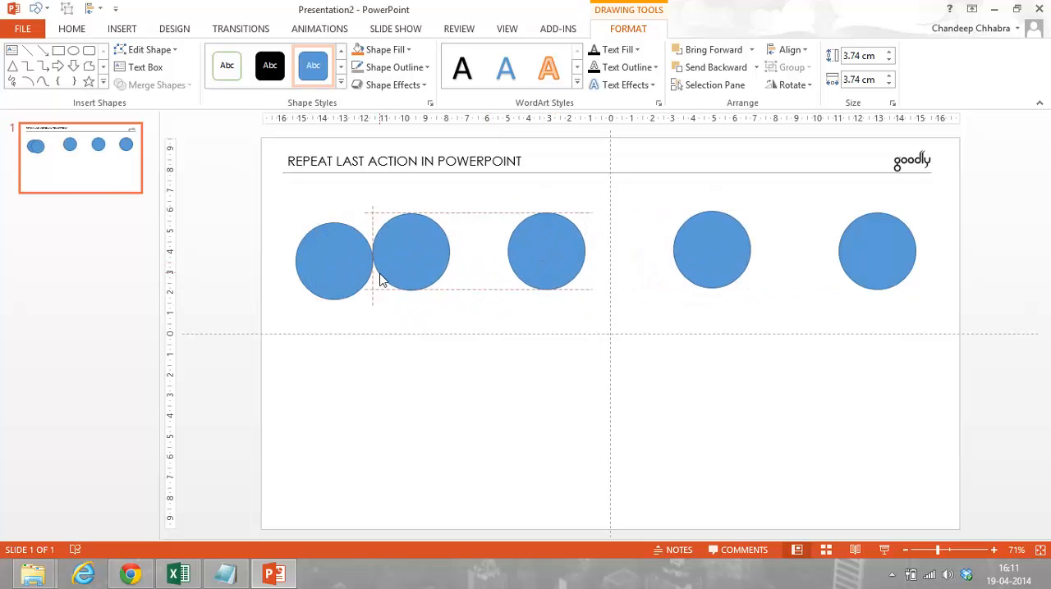
Duplicate the circle and repeat until five blue circles run across the slide top.
click(410, 253)
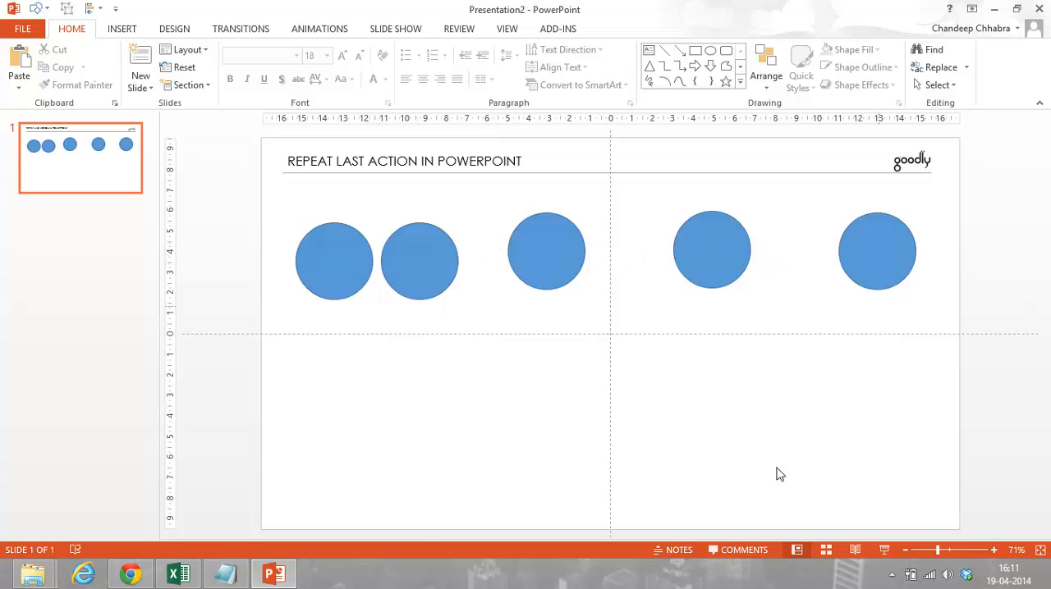
mouse_move(779, 213)
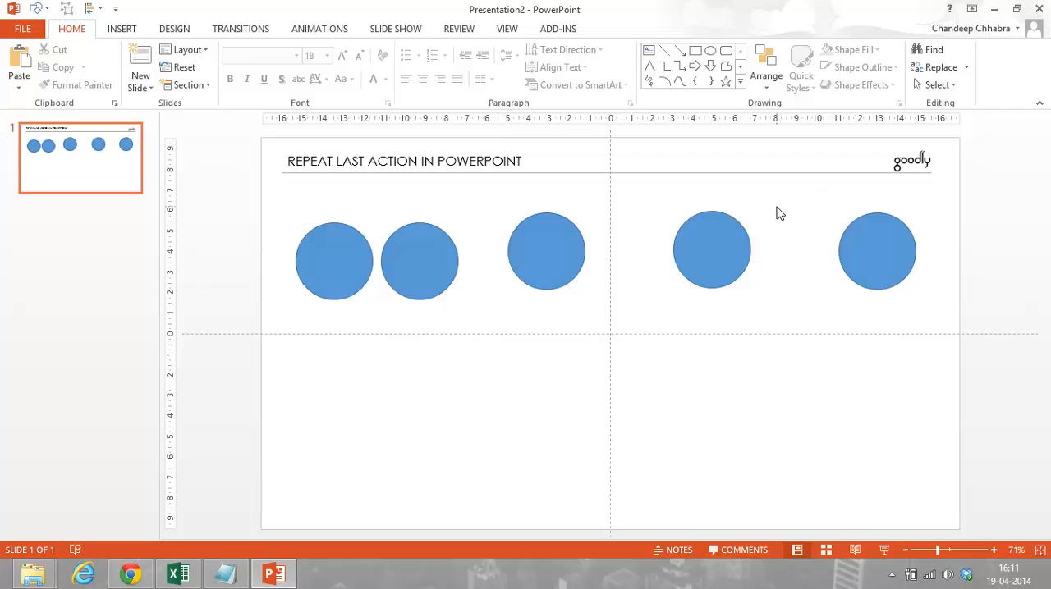
mouse_move(287, 249)
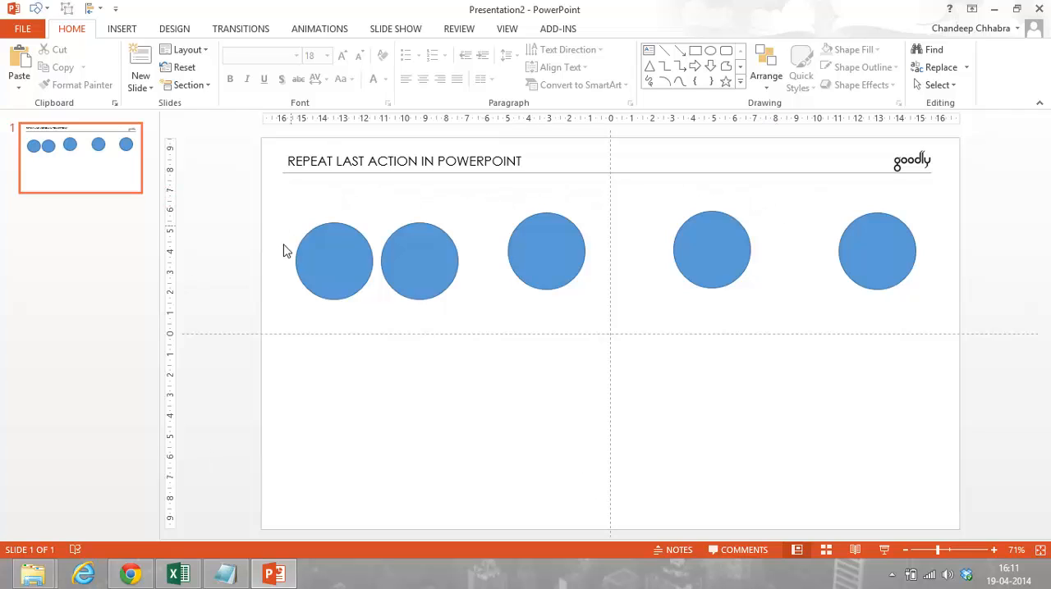
mouse_move(322, 309)
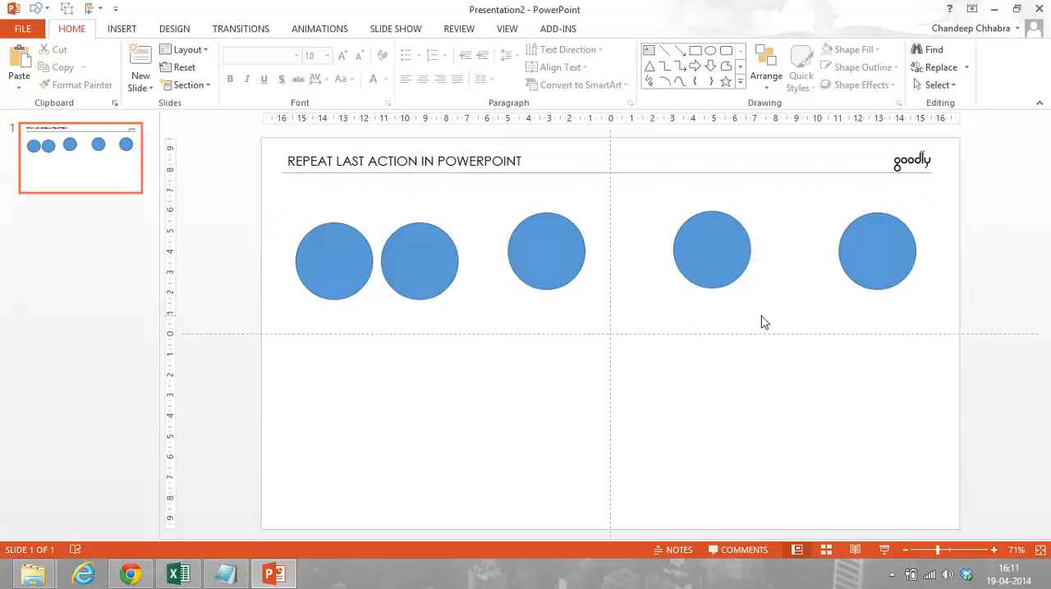
mouse_move(420, 149)
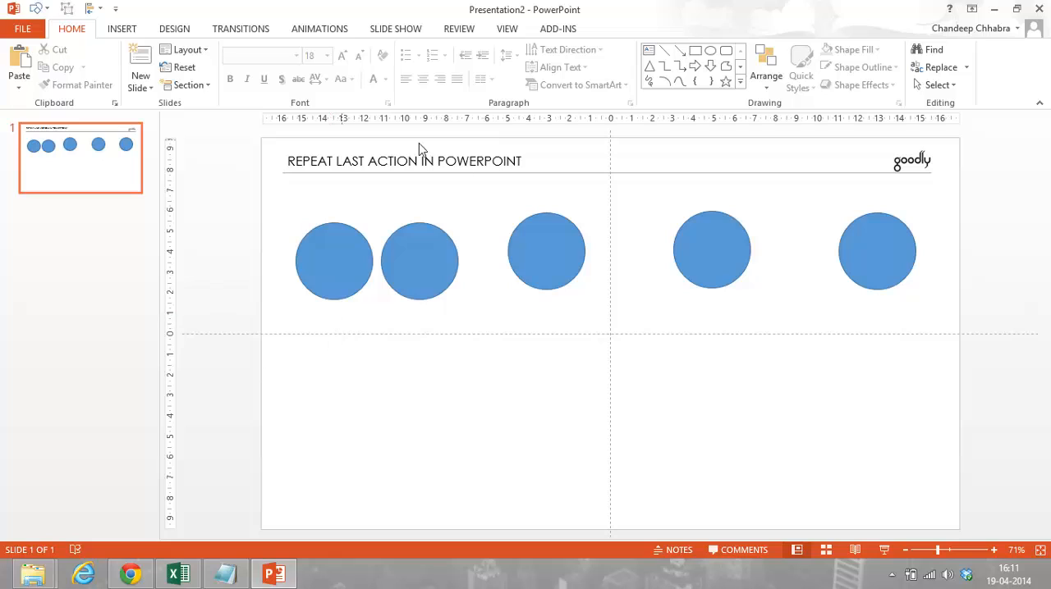
mouse_move(440, 222)
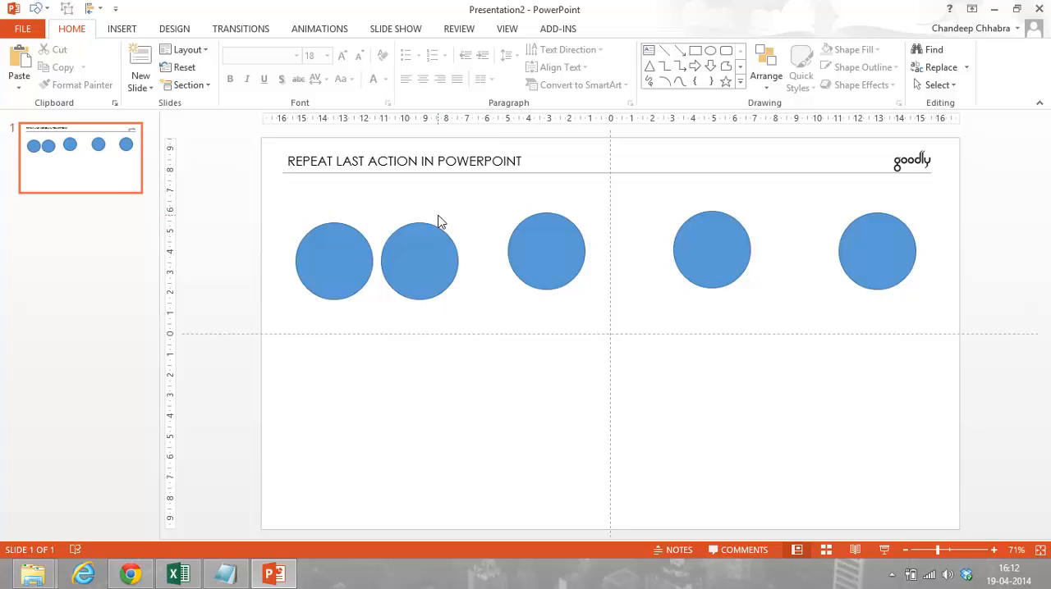
mouse_move(310, 182)
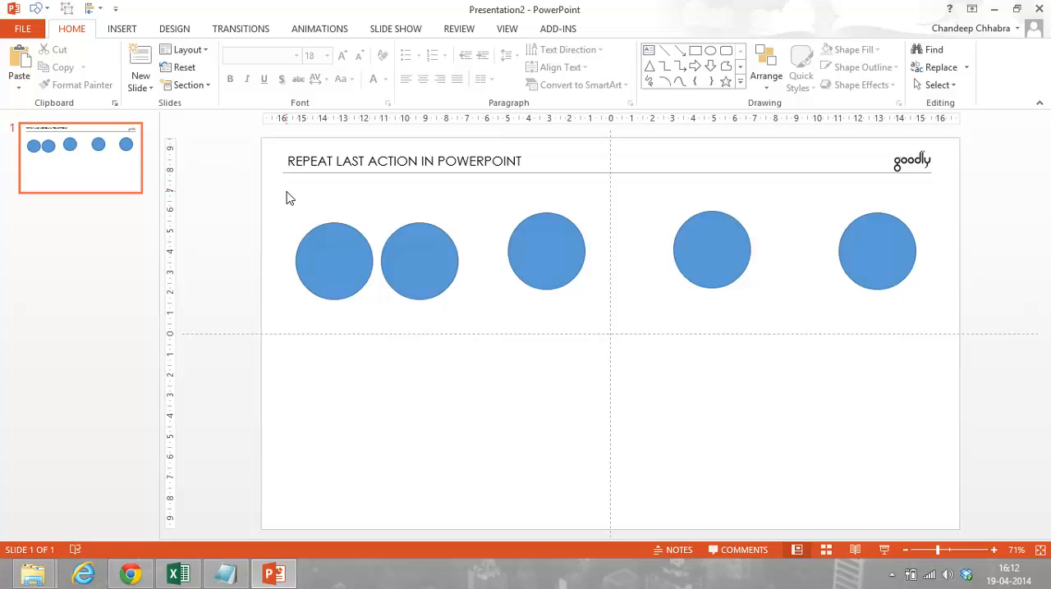
mouse_move(335, 243)
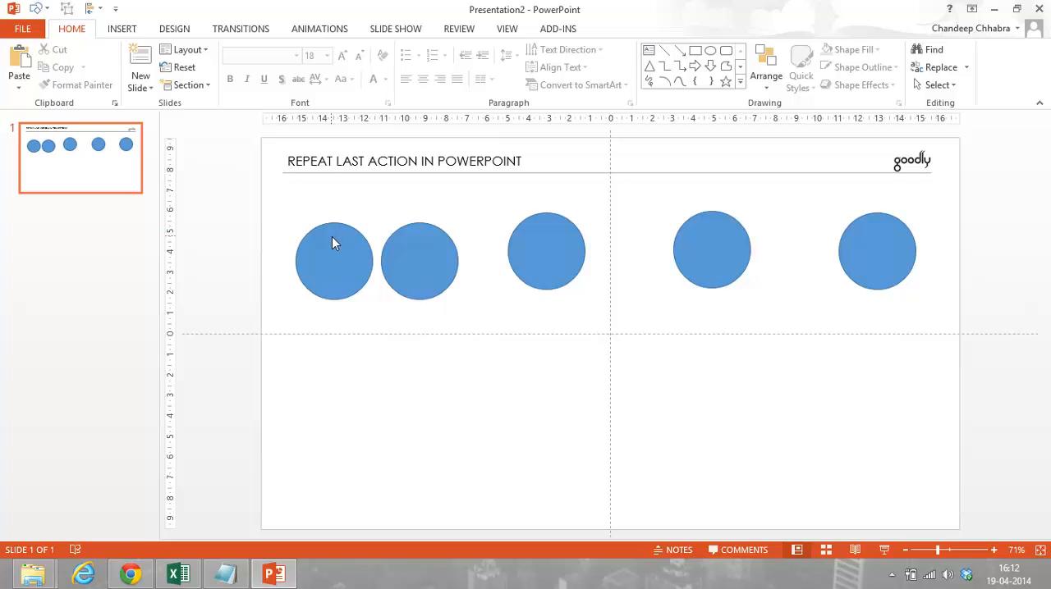
Select the row of circles and delete them, leaving only the title.
click(332, 250)
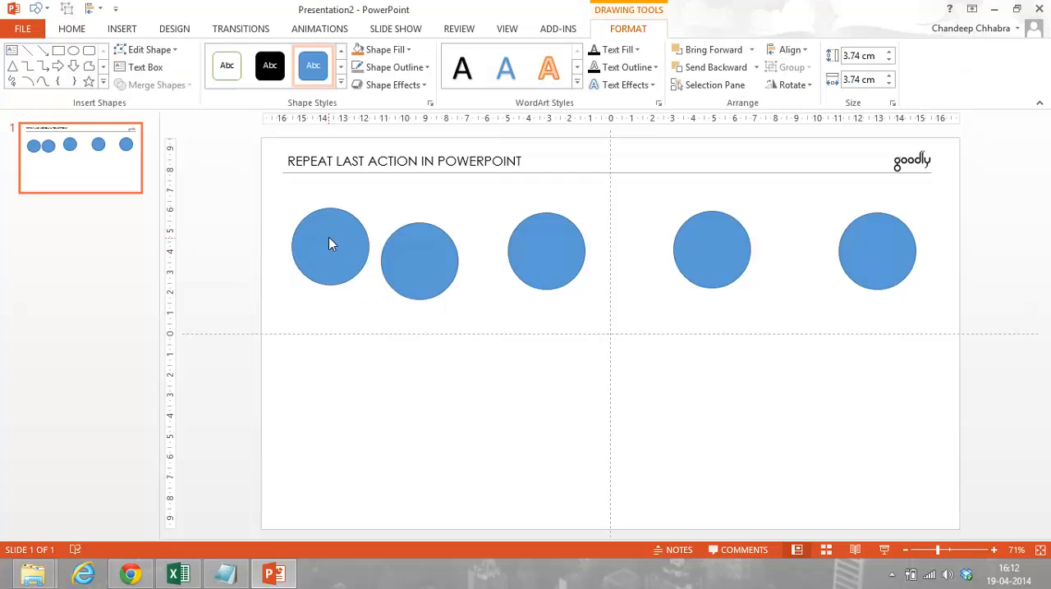
click(330, 246)
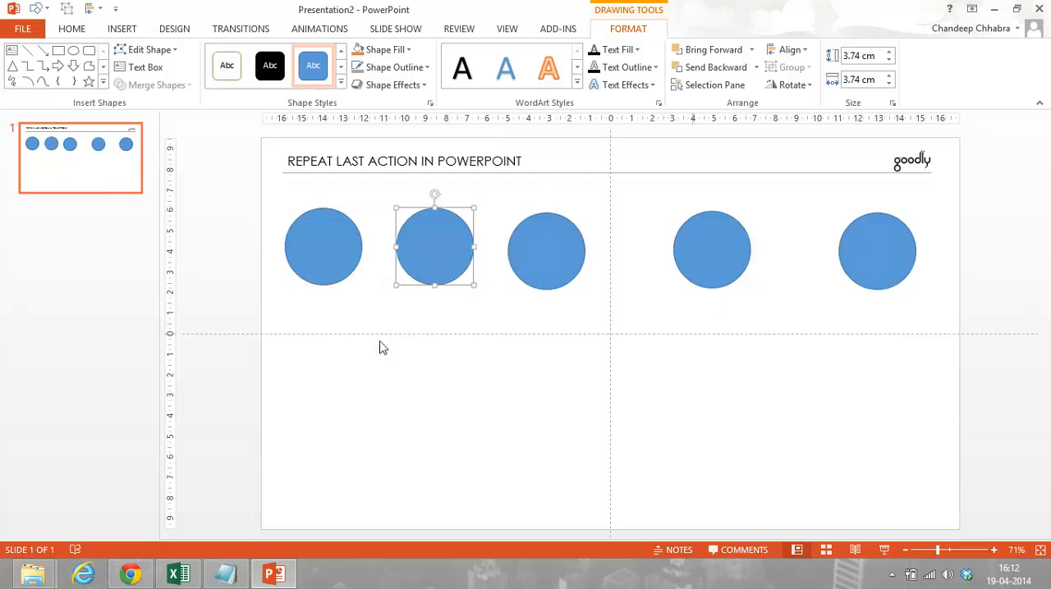
click(821, 381)
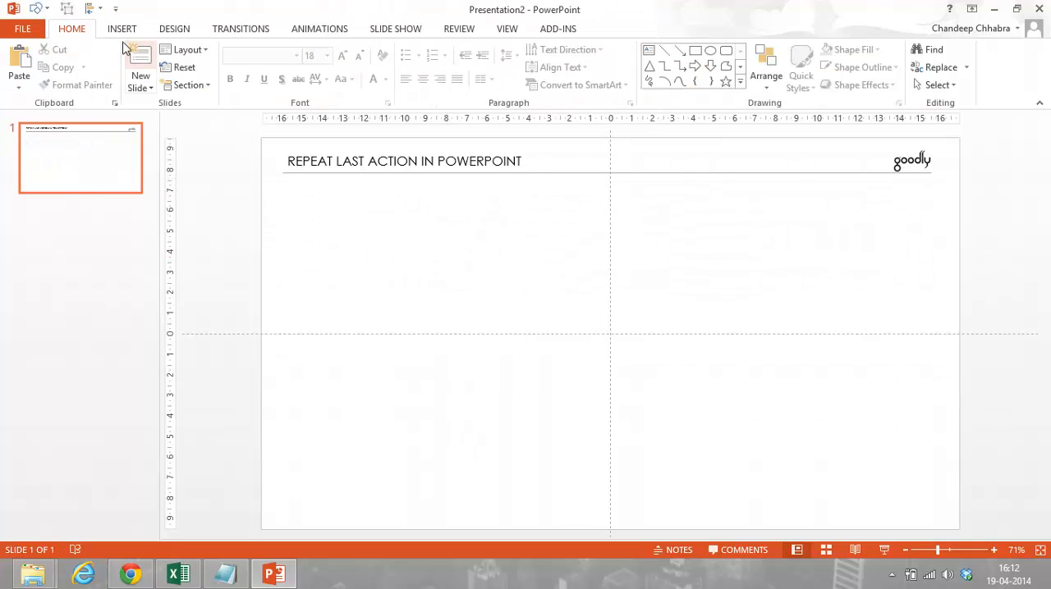
Draw a small blue circle on the left and drop an identical copy just to its right.
click(263, 66)
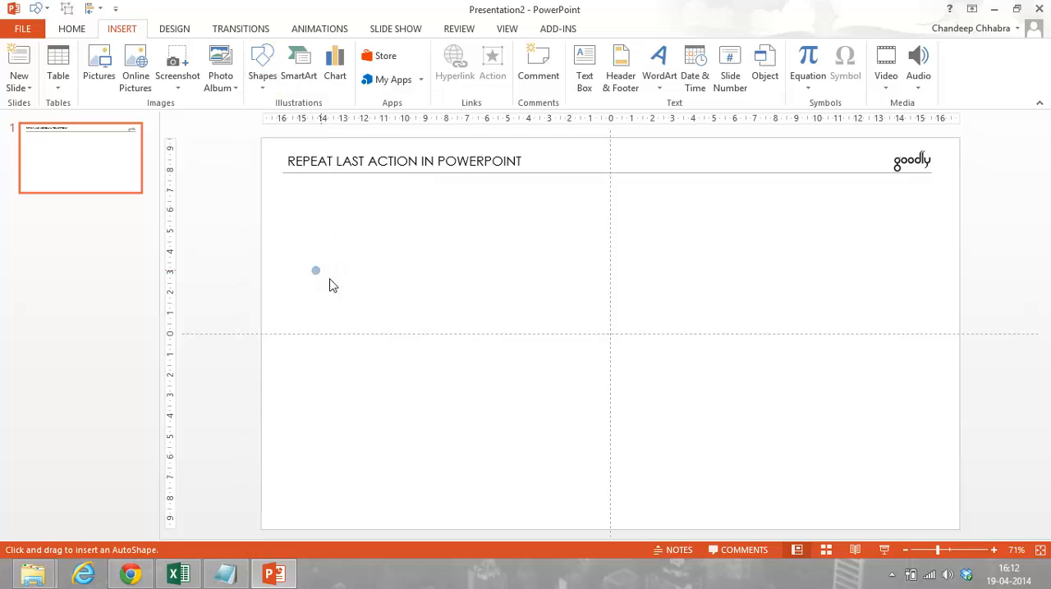
drag(315, 270, 340, 306)
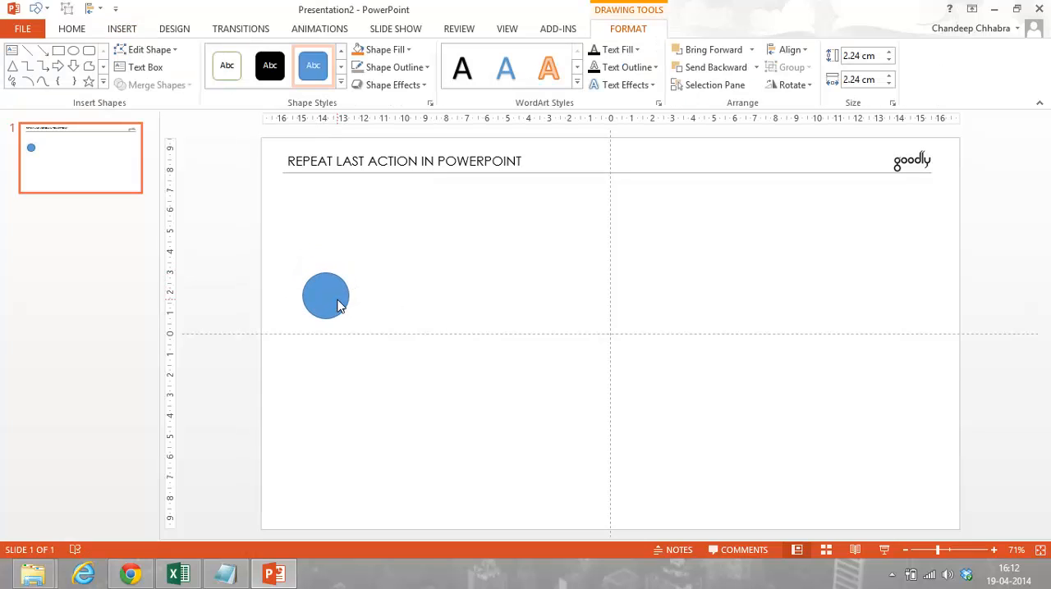
click(402, 402)
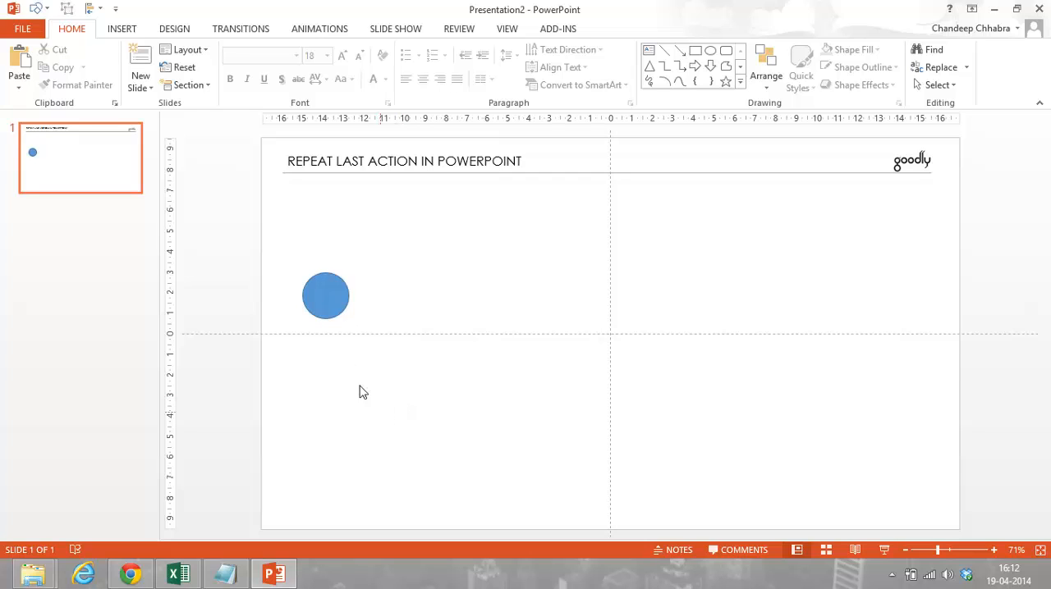
click(325, 295)
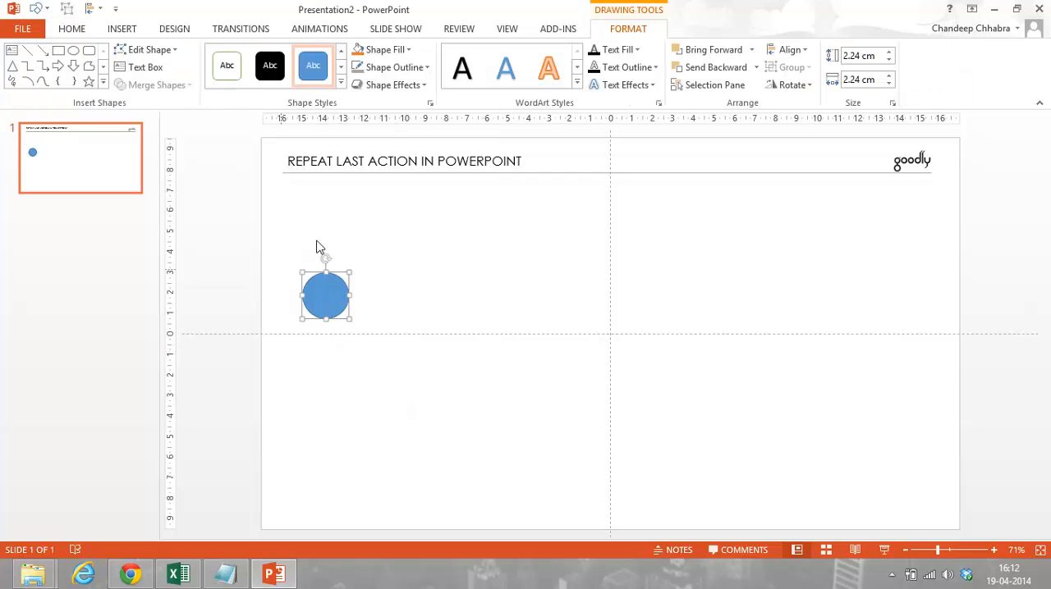
mouse_move(528, 295)
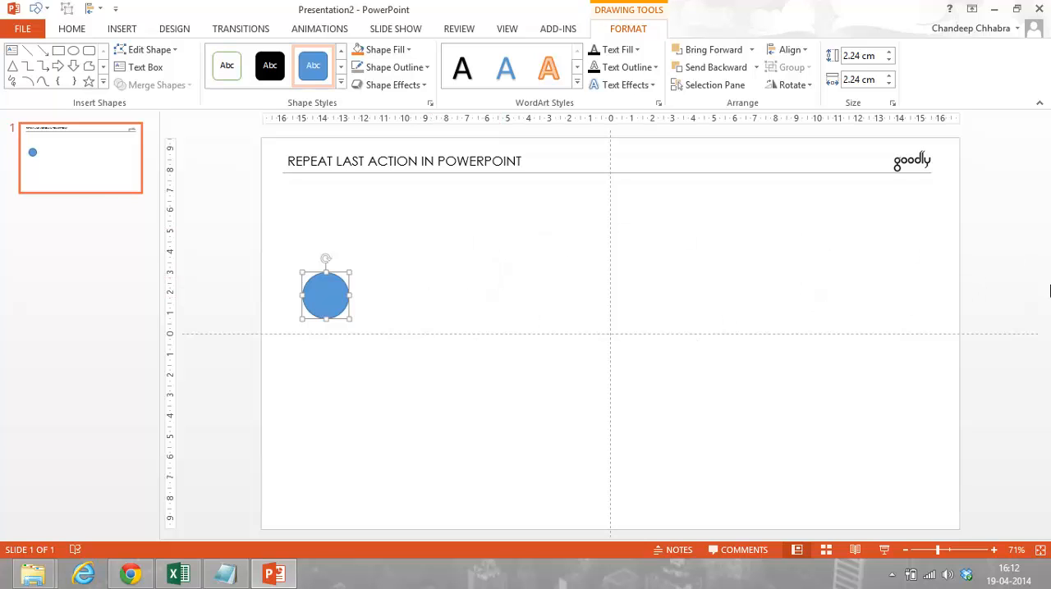
mouse_move(427, 335)
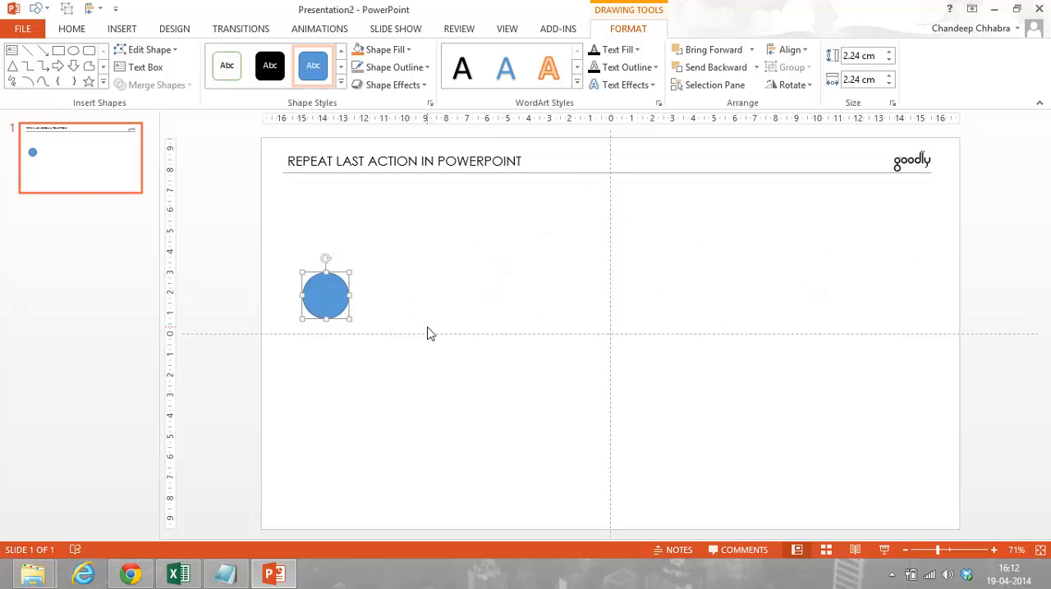
mouse_move(409, 230)
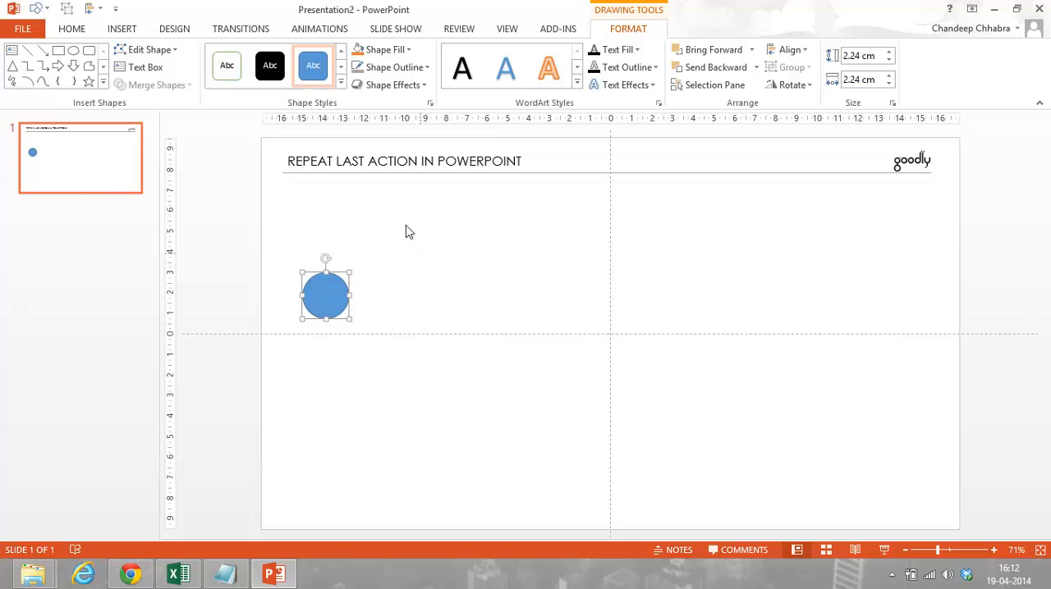
mouse_move(304, 213)
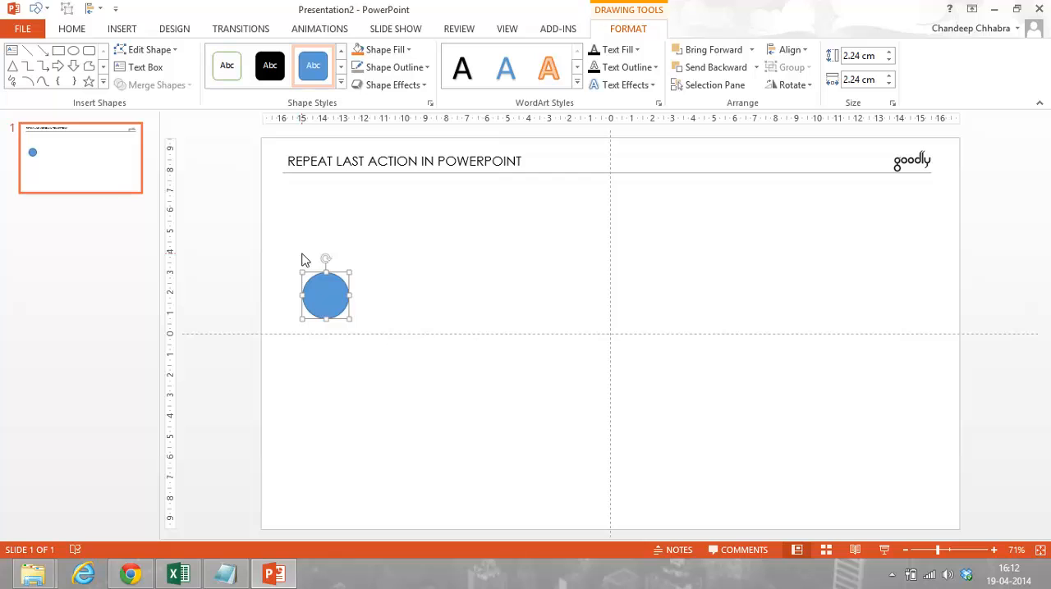
mouse_move(358, 283)
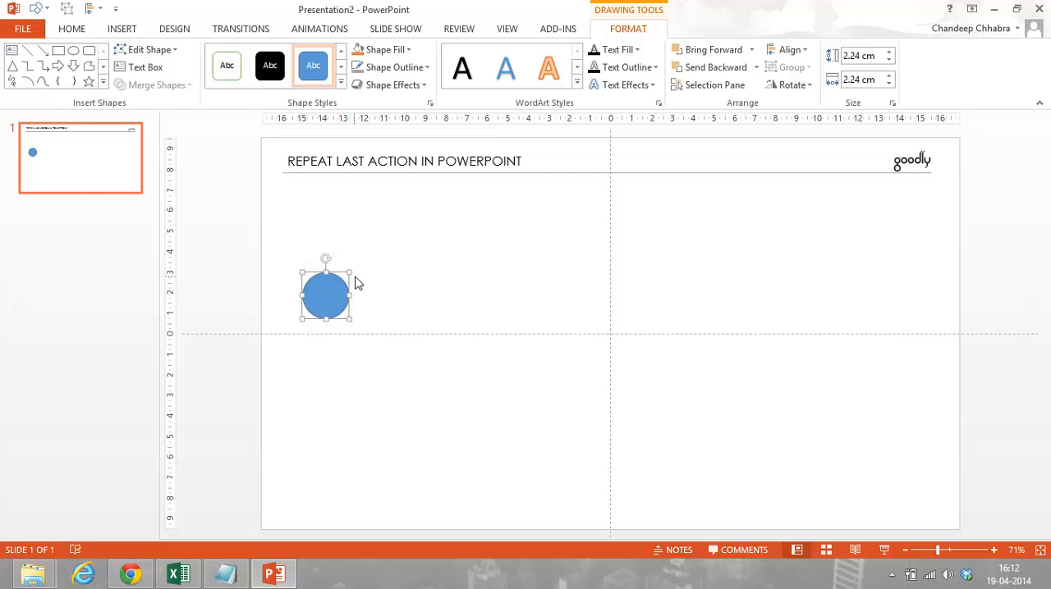
mouse_move(341, 325)
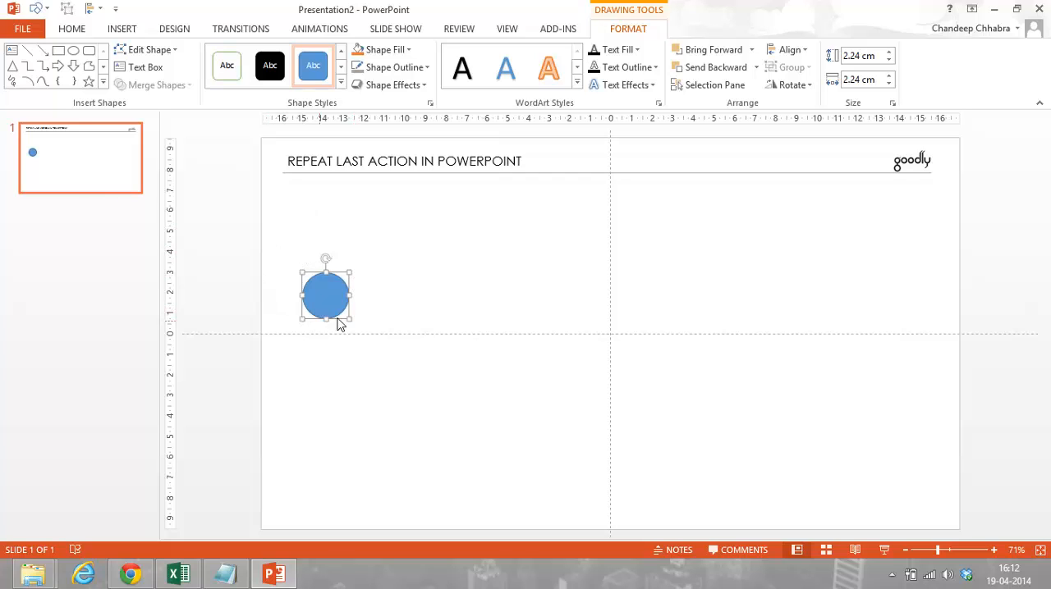
mouse_move(330, 309)
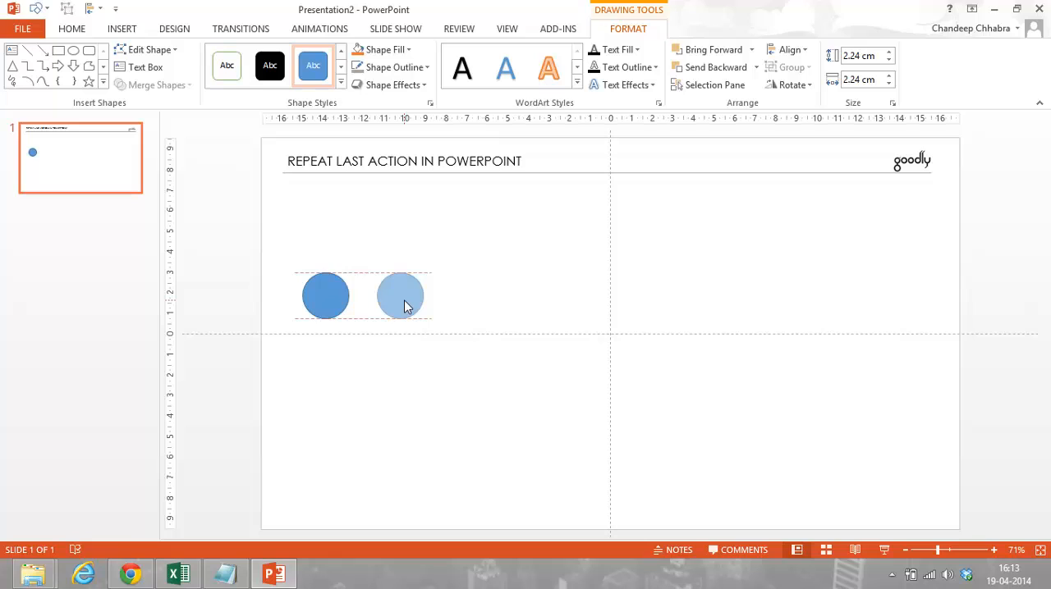
click(401, 296)
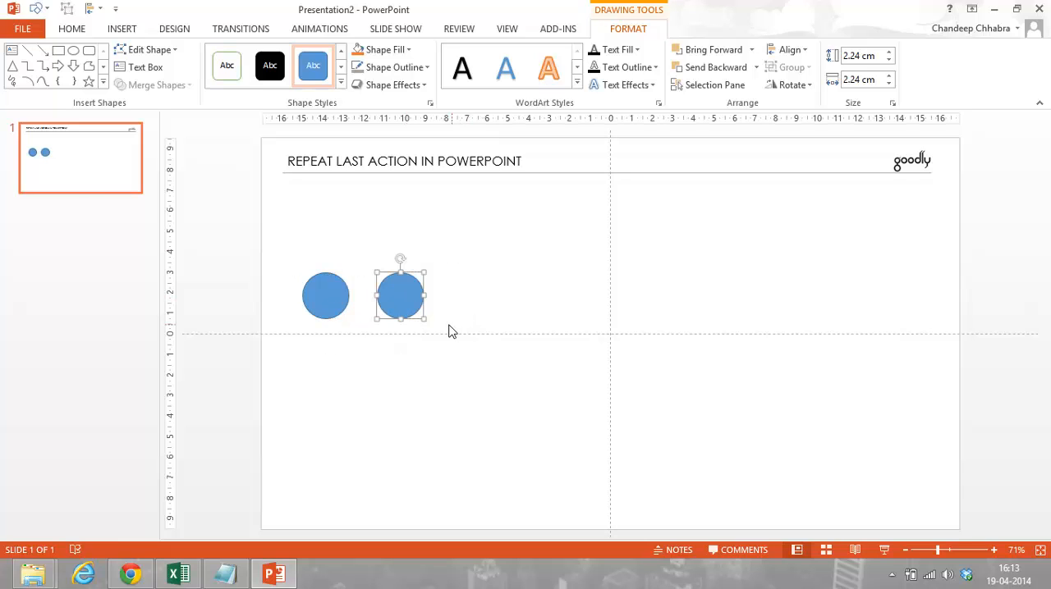
mouse_move(450, 332)
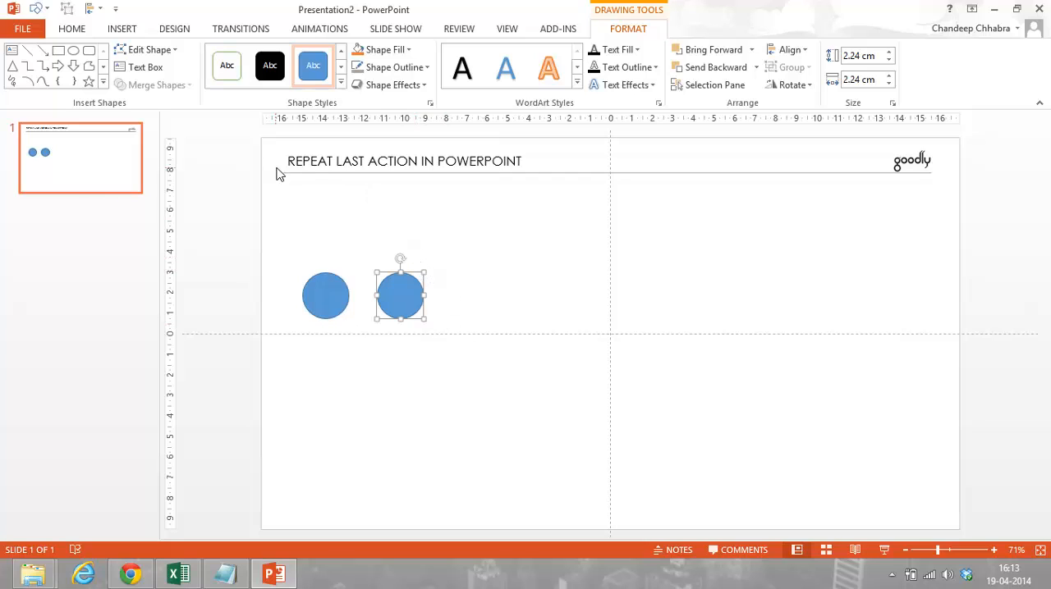
mouse_move(332, 168)
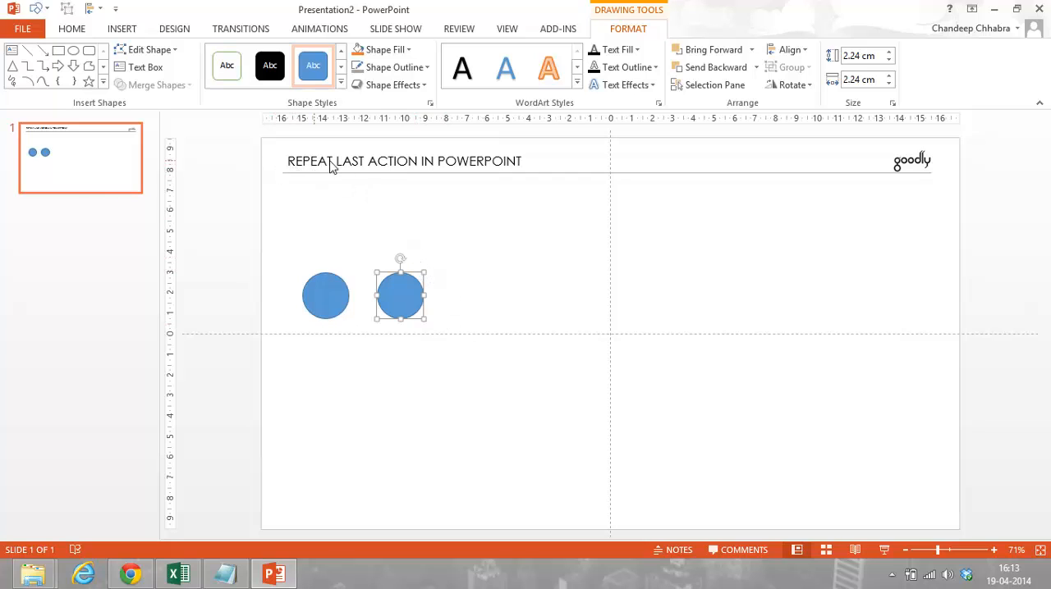
mouse_move(469, 394)
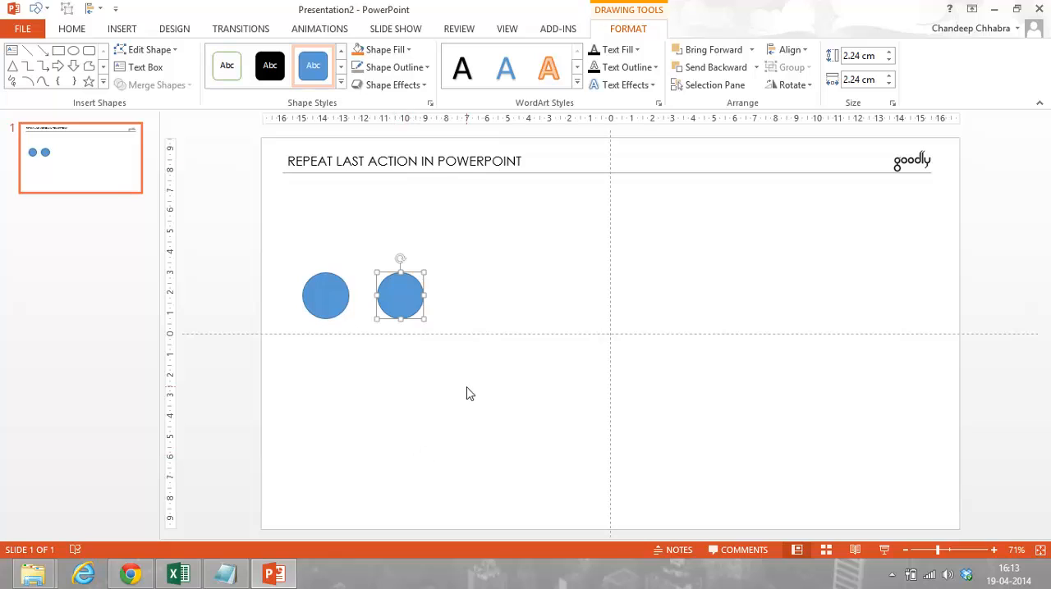
mouse_move(476, 379)
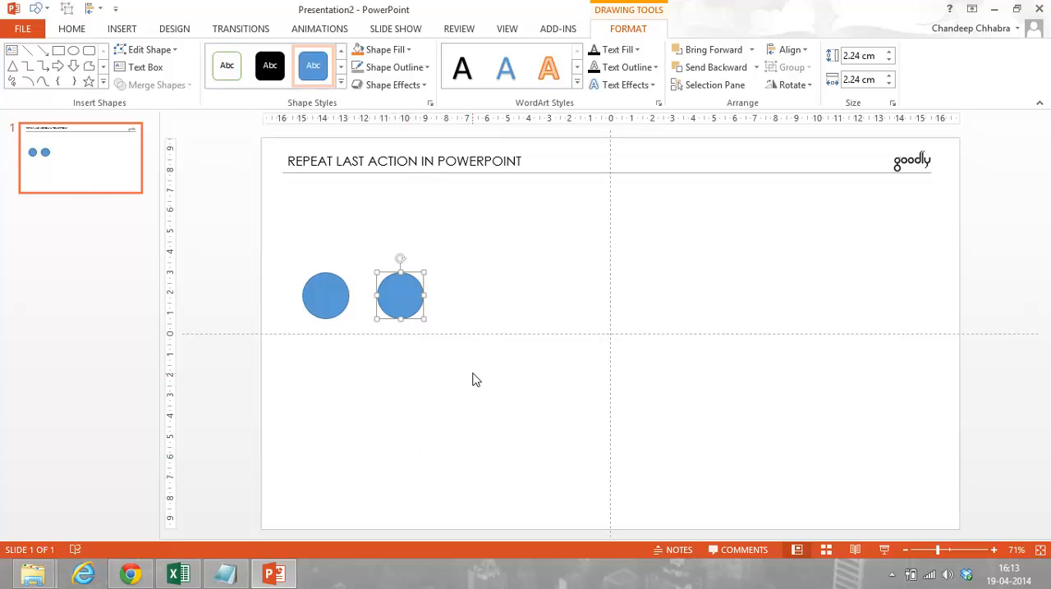
mouse_move(365, 269)
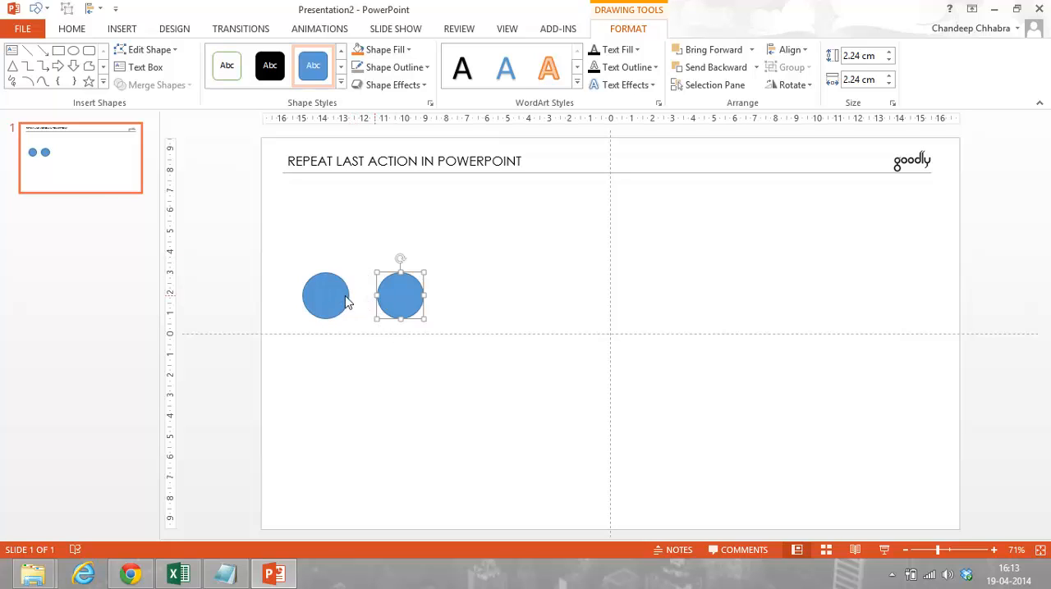
mouse_move(397, 306)
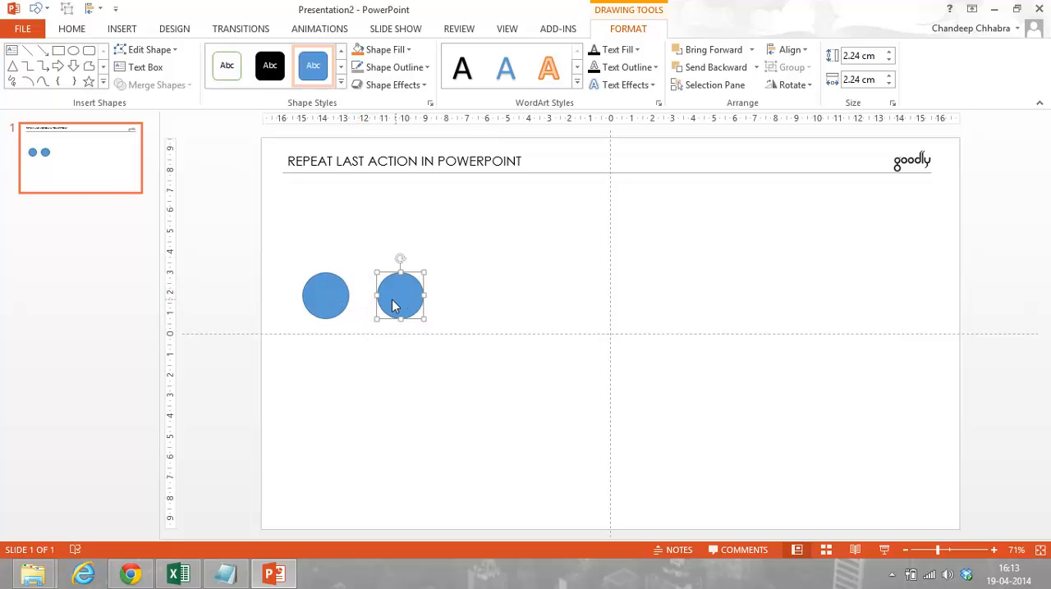
mouse_move(410, 269)
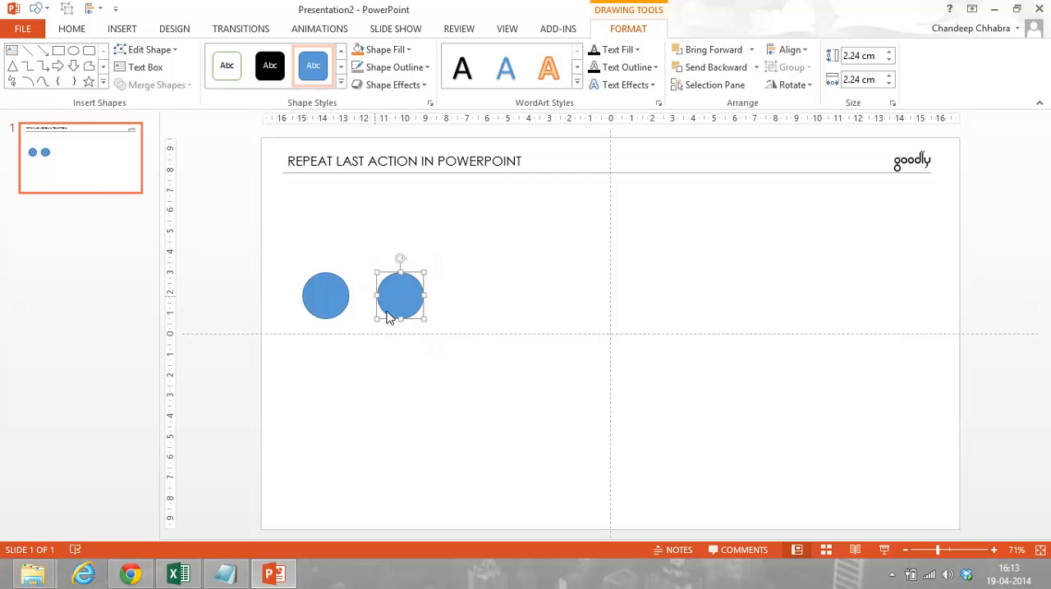
mouse_move(453, 353)
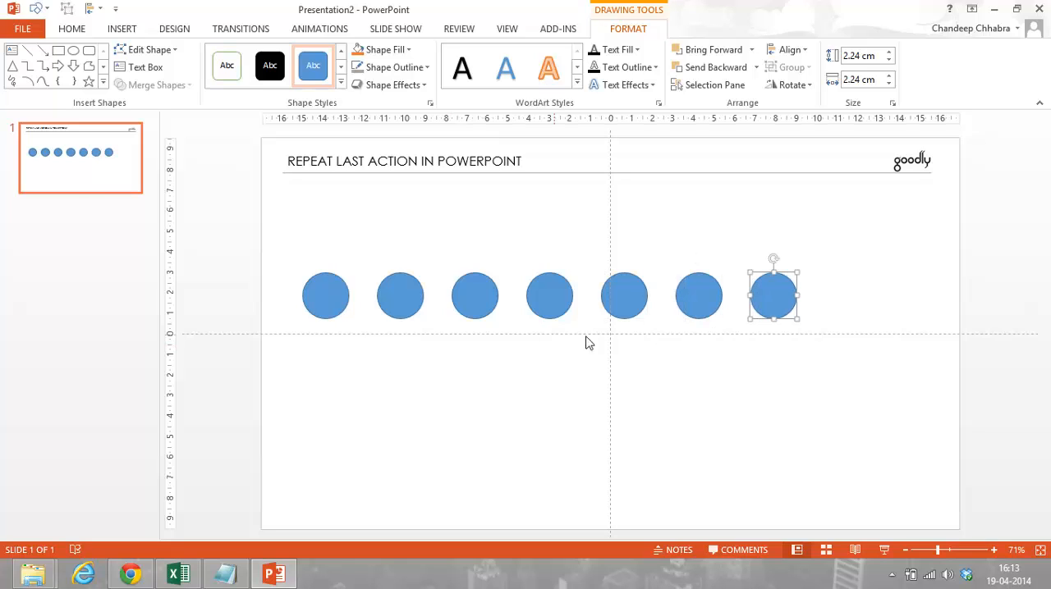
mouse_move(362, 299)
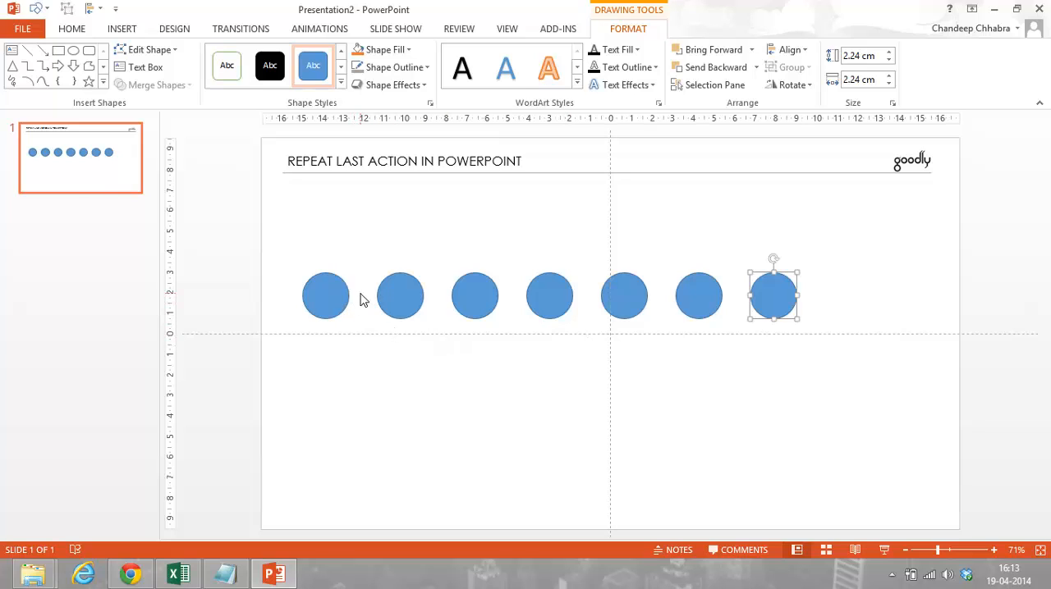
mouse_move(581, 276)
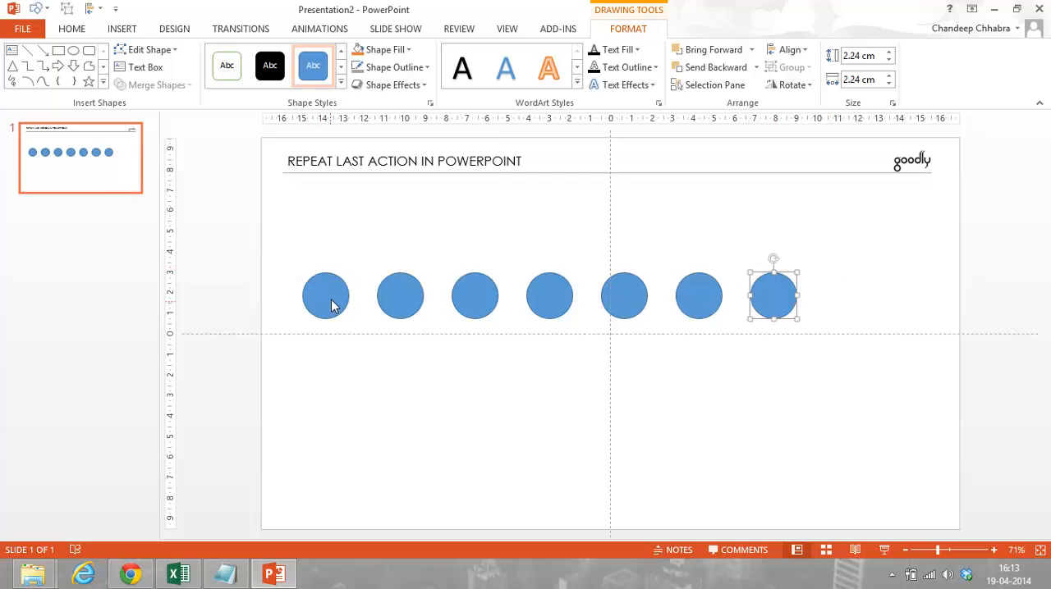
mouse_move(433, 333)
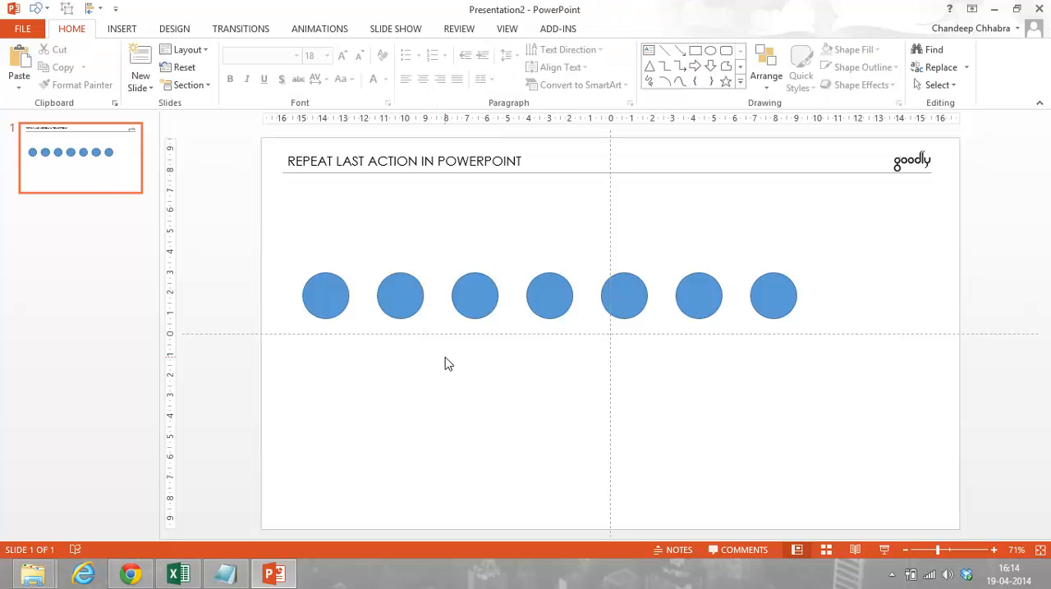
mouse_move(355, 365)
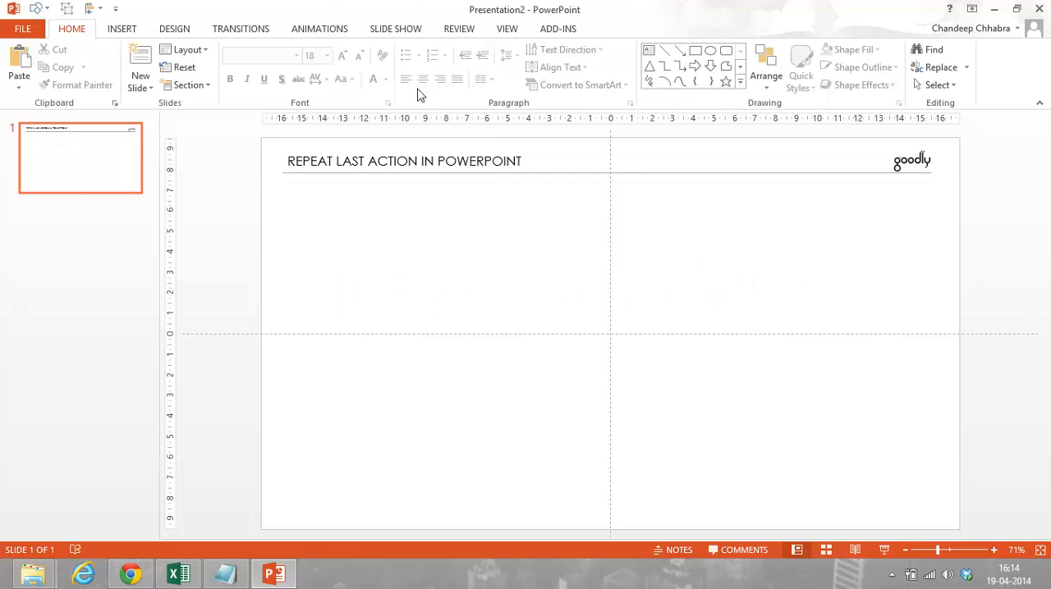
Add a text box reading 'My name is James Bond' and duplicate it below.
click(121, 28)
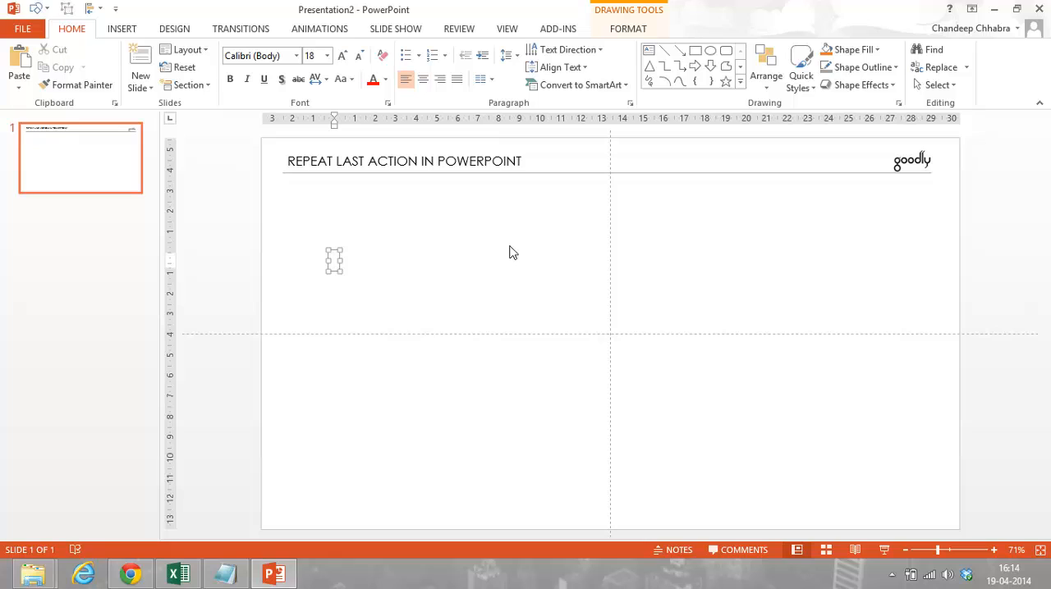
text(My nam)
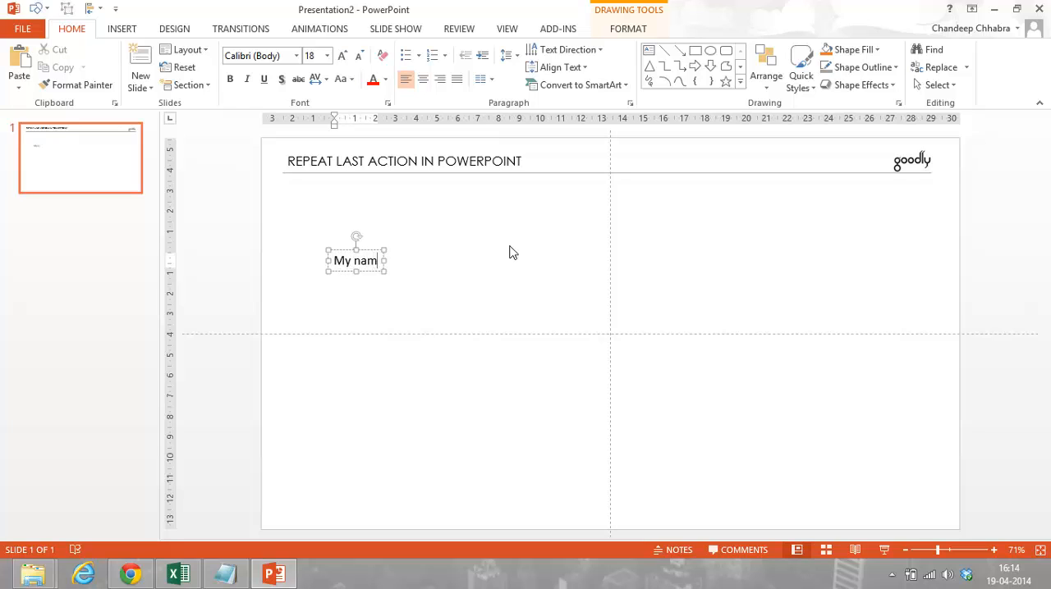
text(e is James Bond)
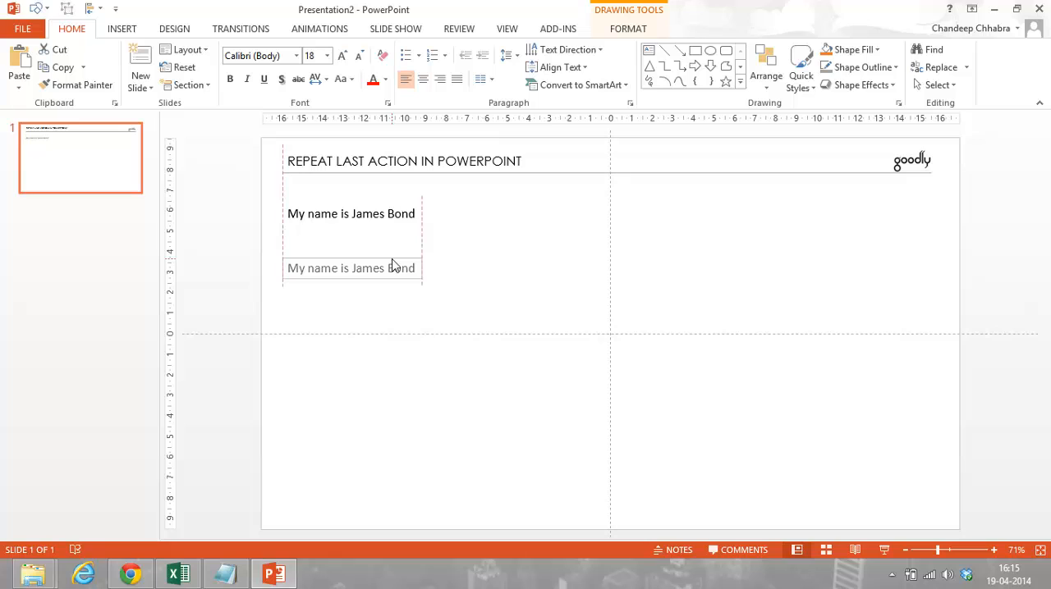
Repeat the duplication until six 'My name is James Bond' lines run down the left side.
click(352, 267)
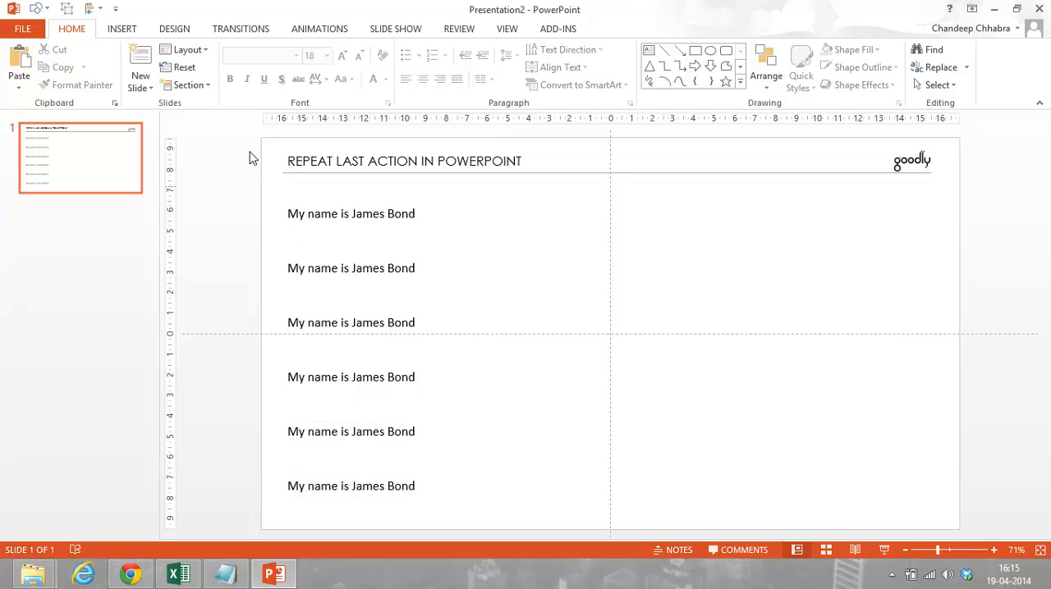
mouse_move(263, 204)
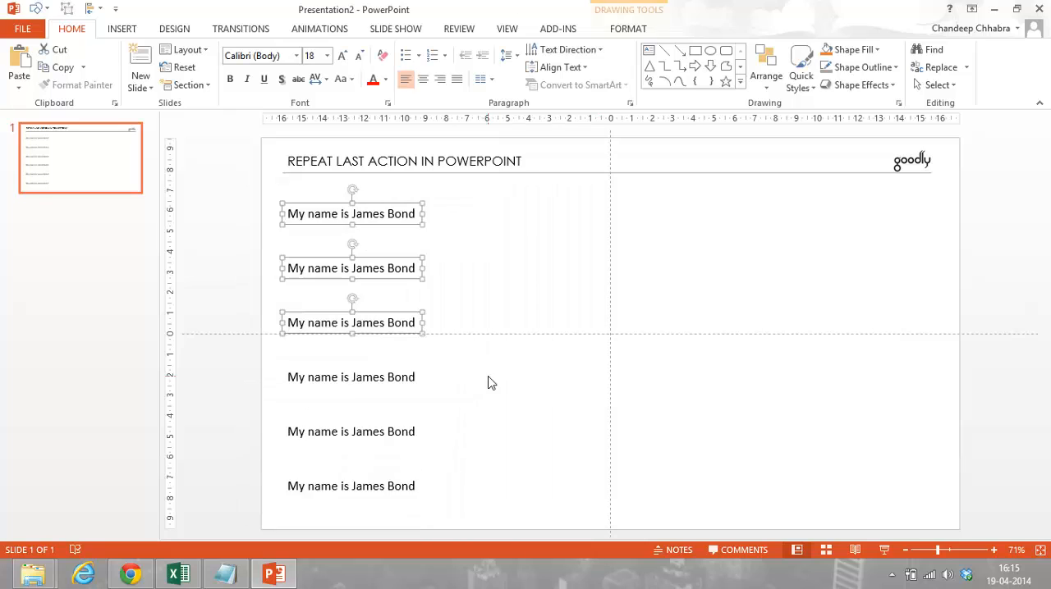
click(506, 273)
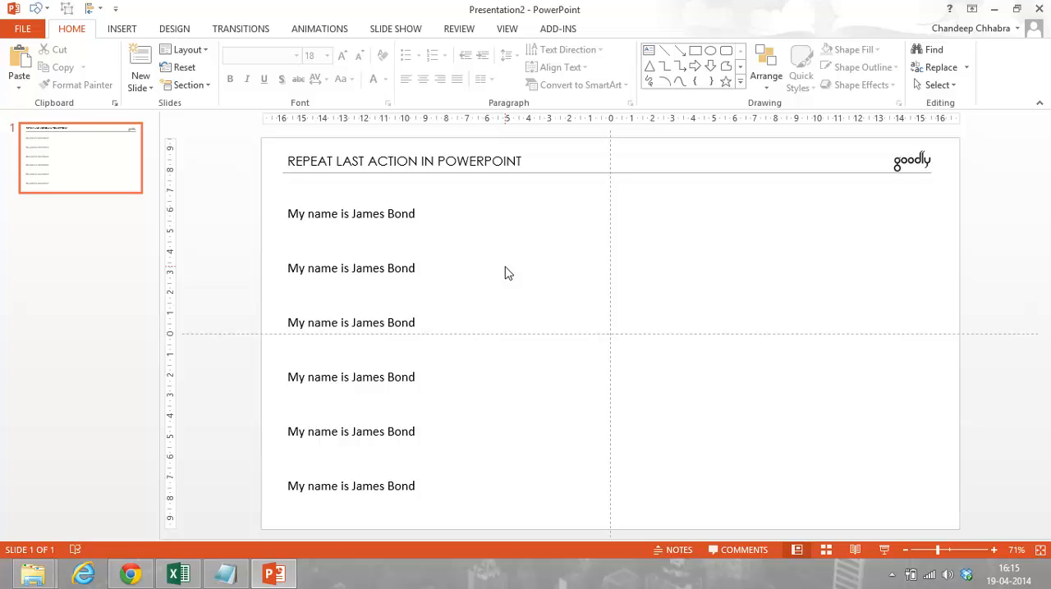
mouse_move(506, 272)
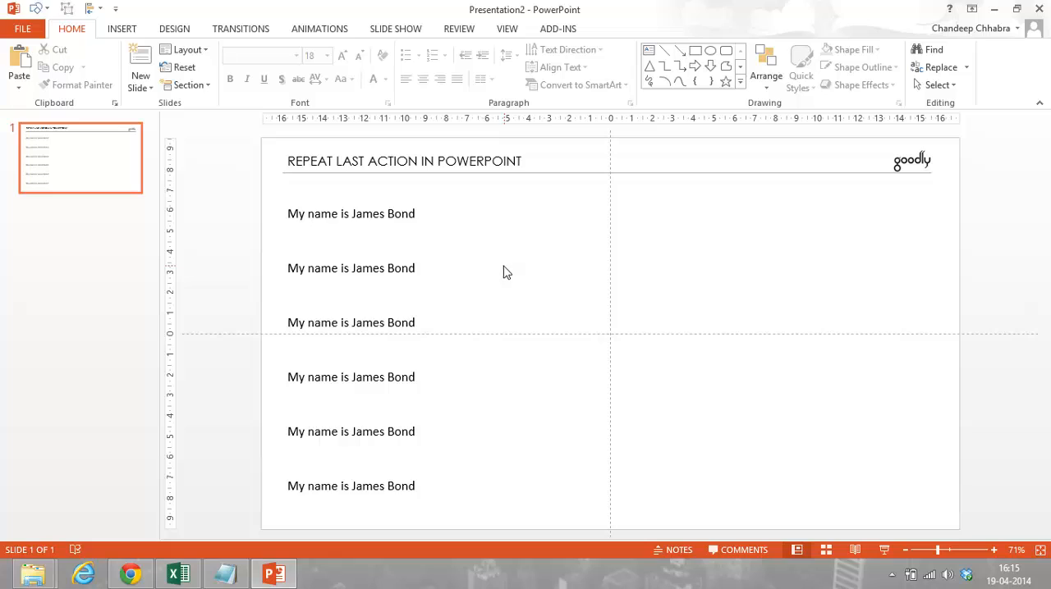
mouse_move(503, 271)
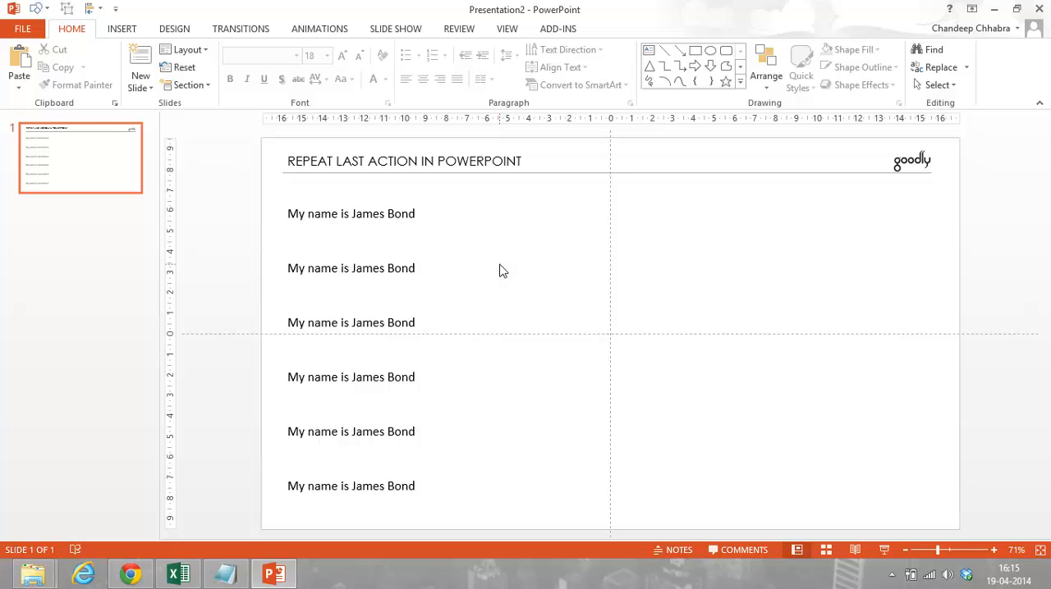
mouse_move(365, 224)
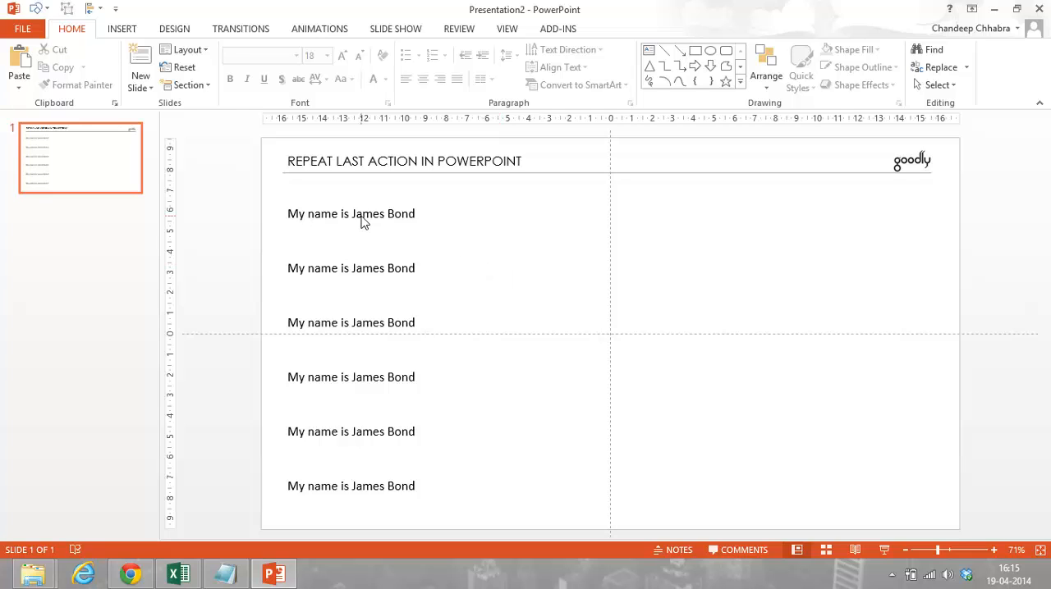
click(351, 214)
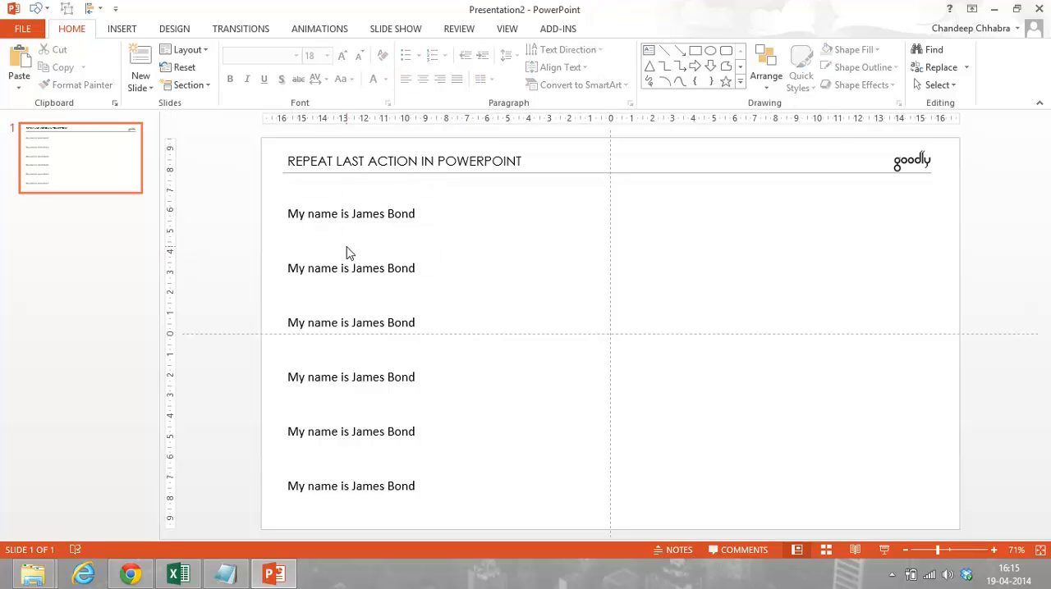
Set the font colour of the first text line to Red.
click(351, 214)
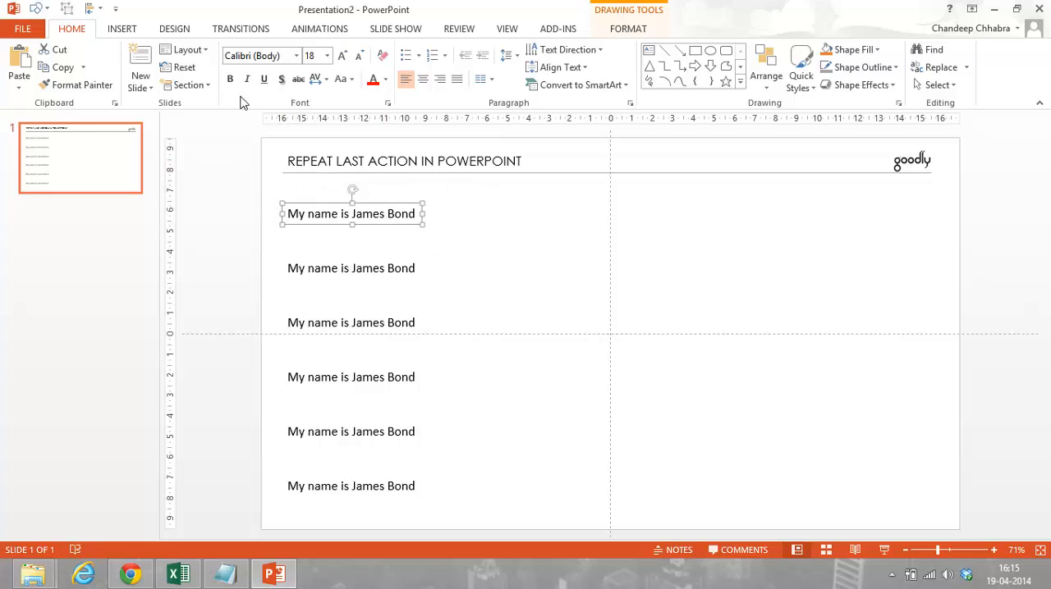
click(385, 79)
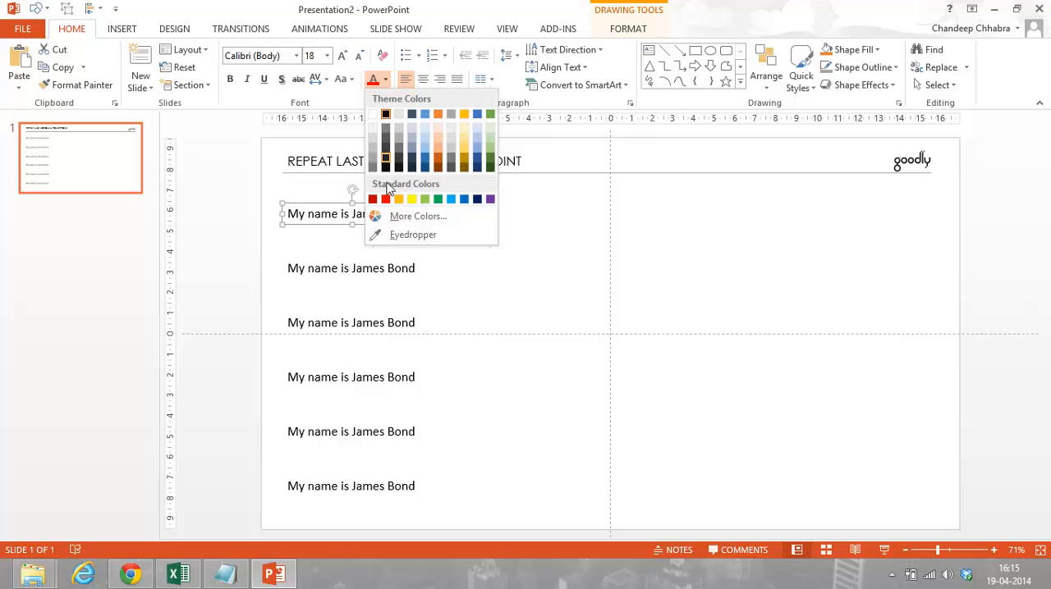
click(384, 199)
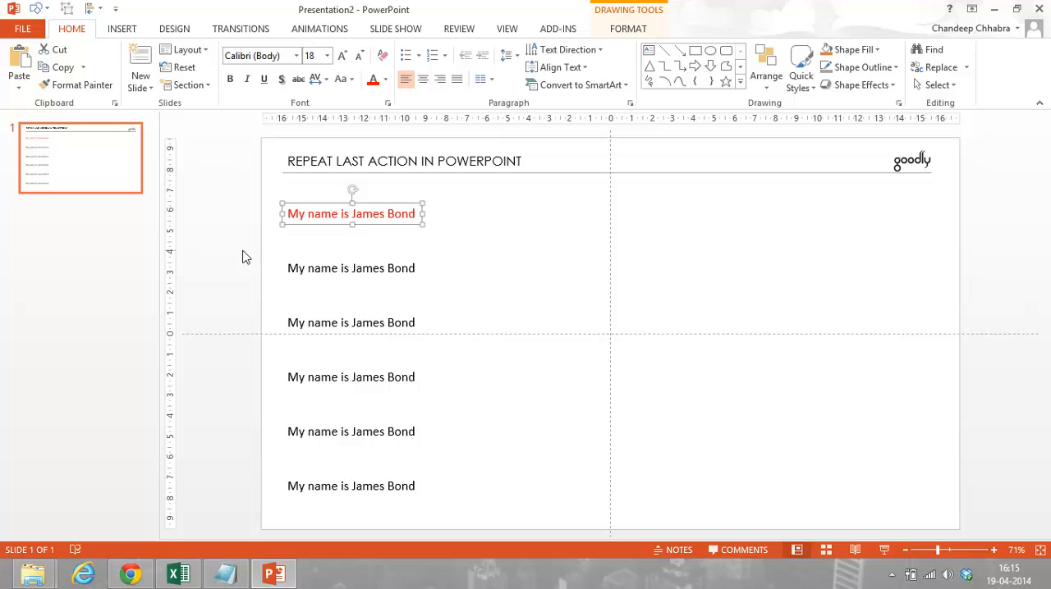
mouse_move(386, 278)
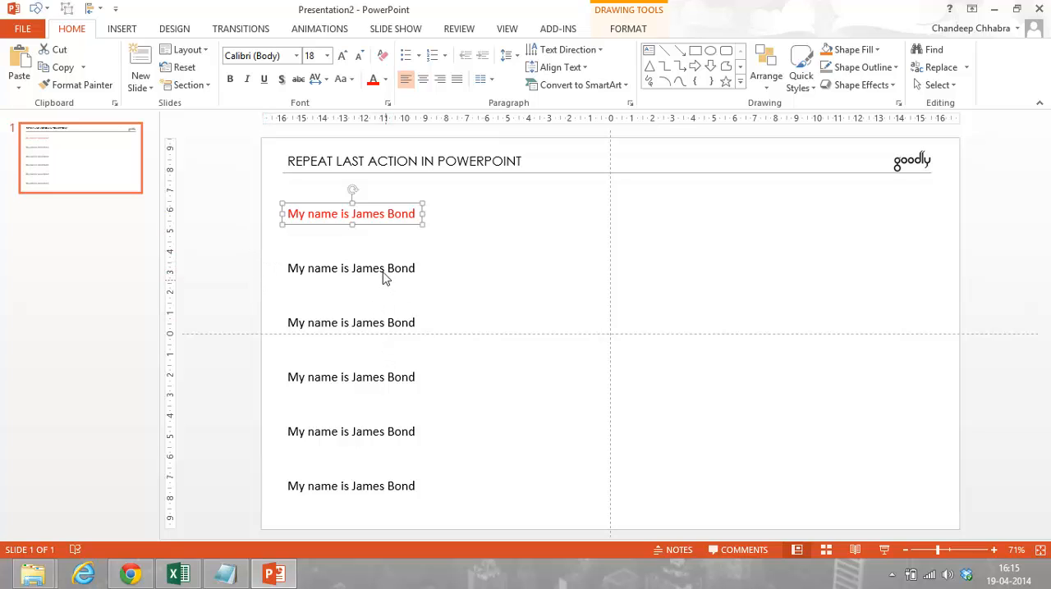
Repeat the red font colour on the remaining five text lines with F4.
click(352, 270)
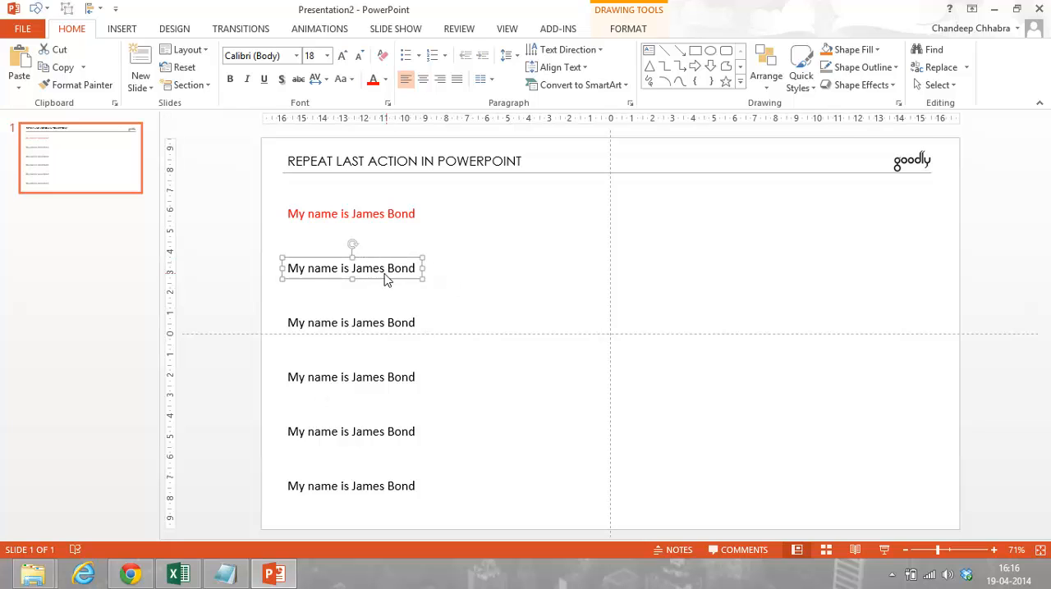
mouse_move(506, 277)
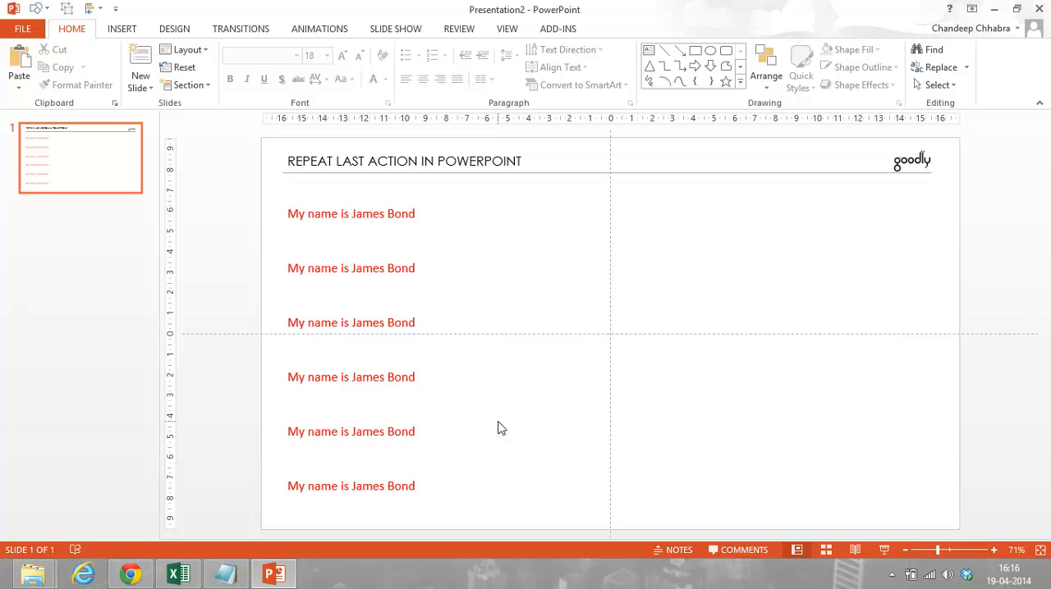
mouse_move(458, 271)
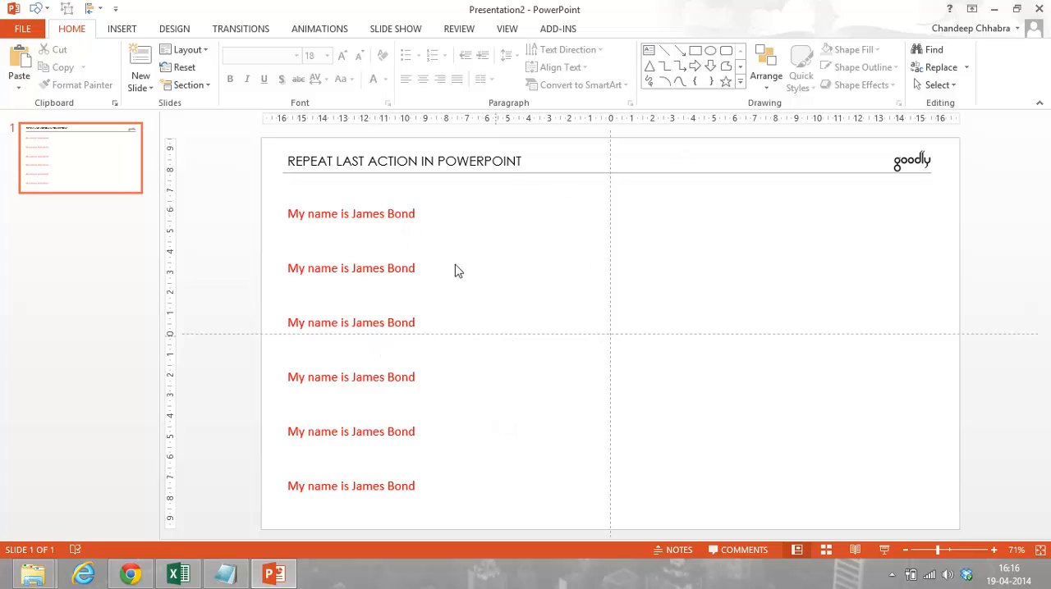
mouse_move(460, 279)
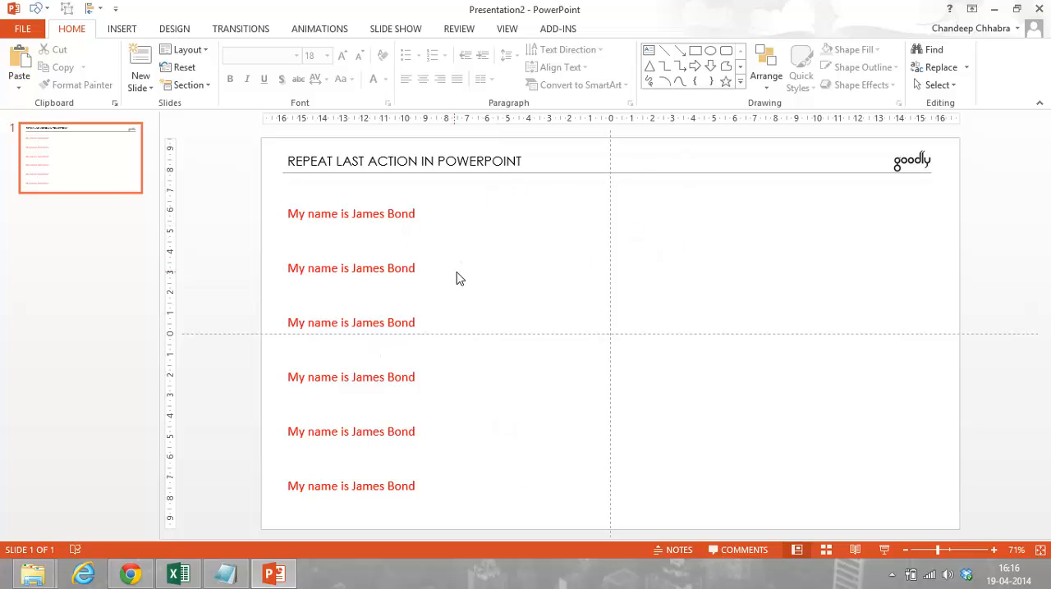
mouse_move(484, 299)
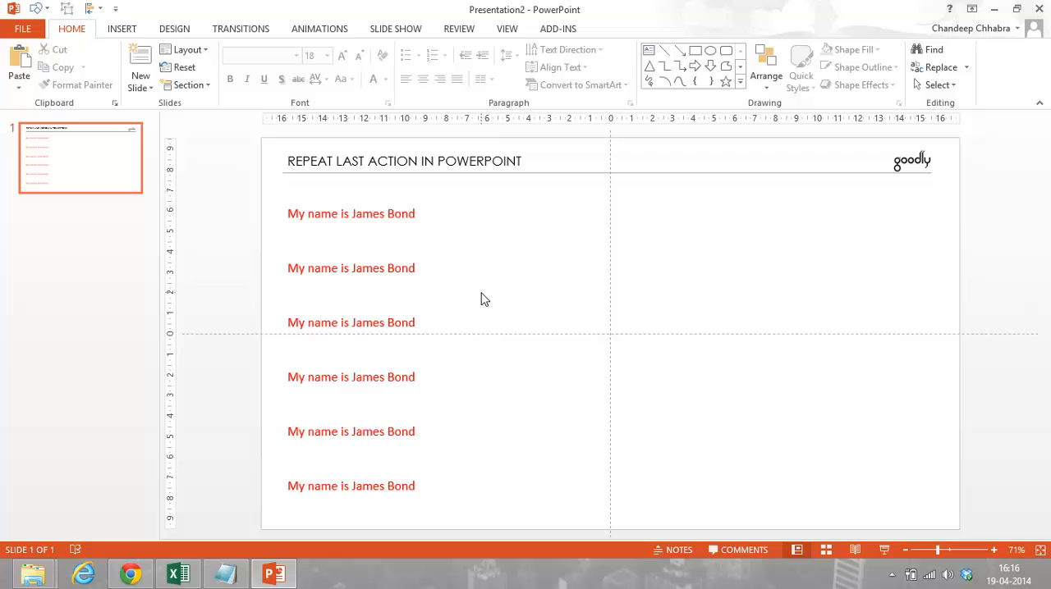
mouse_move(529, 217)
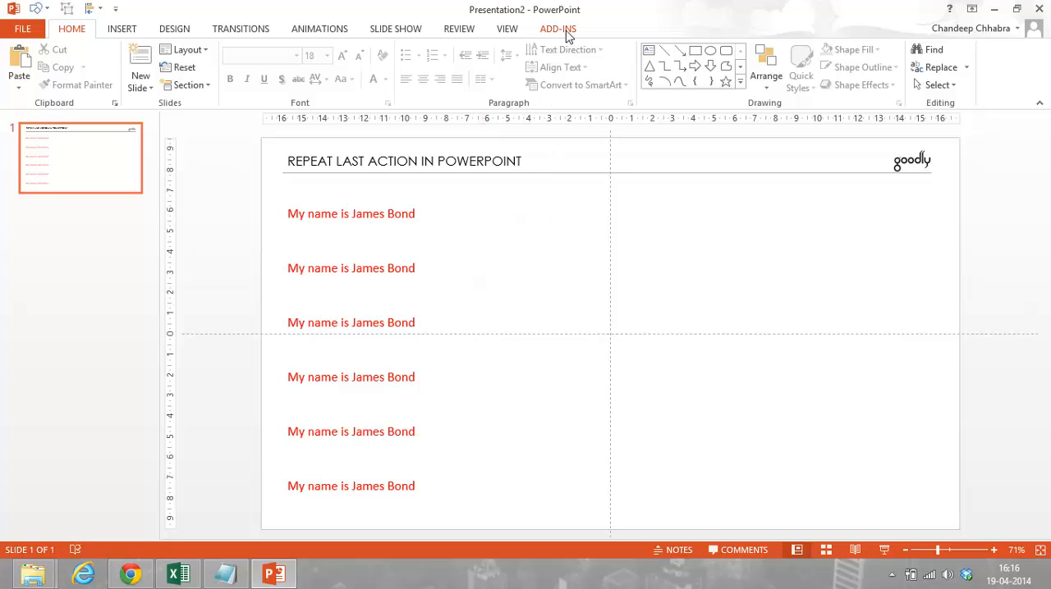
click(558, 28)
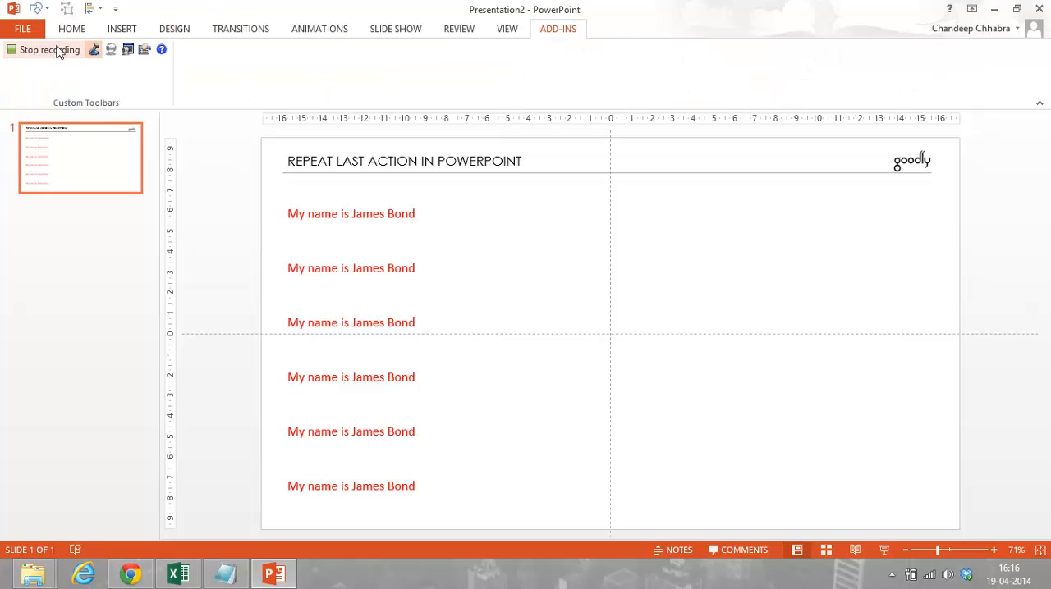